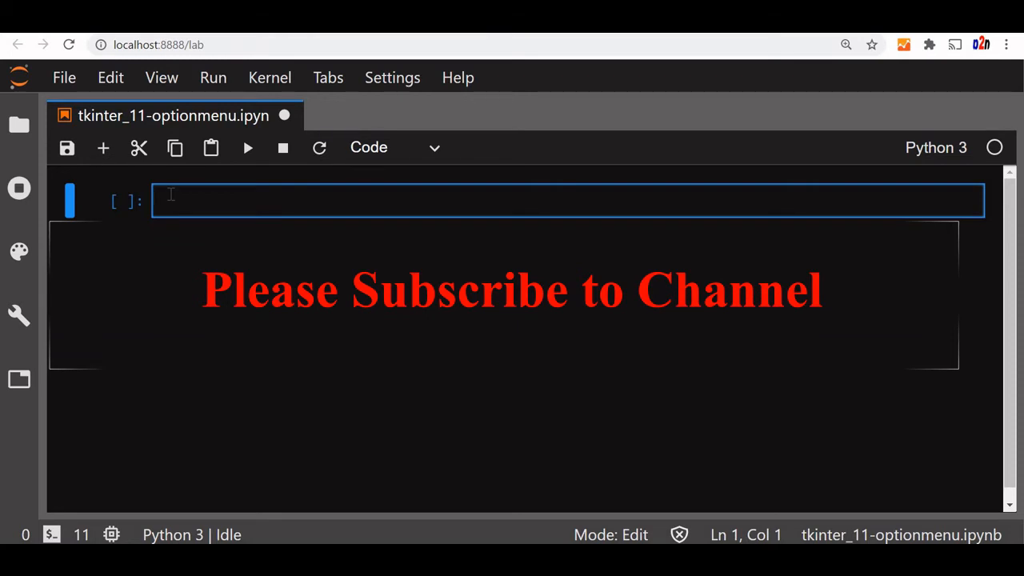
Save the notebook, run the OptionMenu cell and try the languages dropdown in the Tk window
{"action": "key", "text": "ctrl+s"}
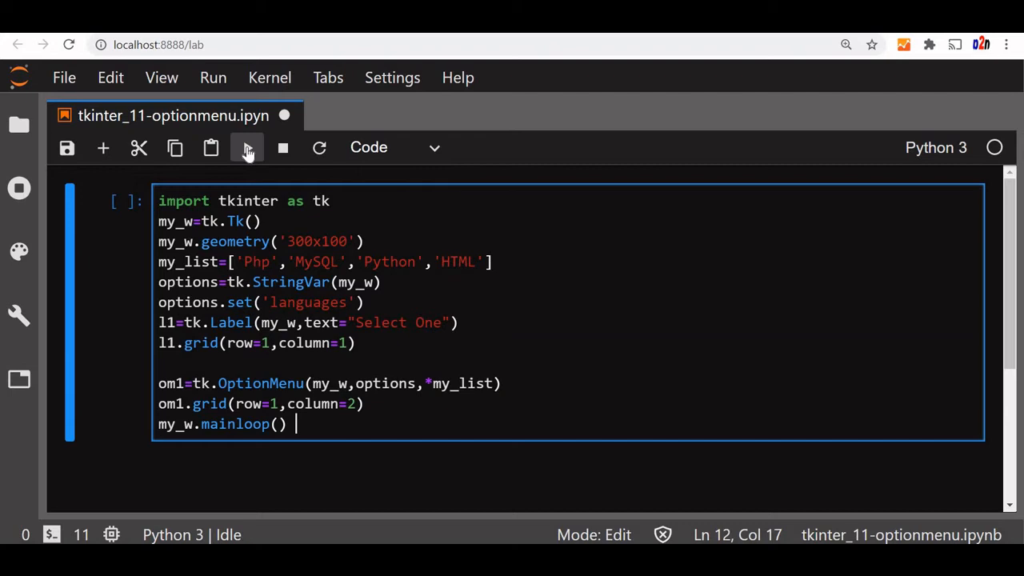
{"action": "left_click", "coordinate": [246, 148]}
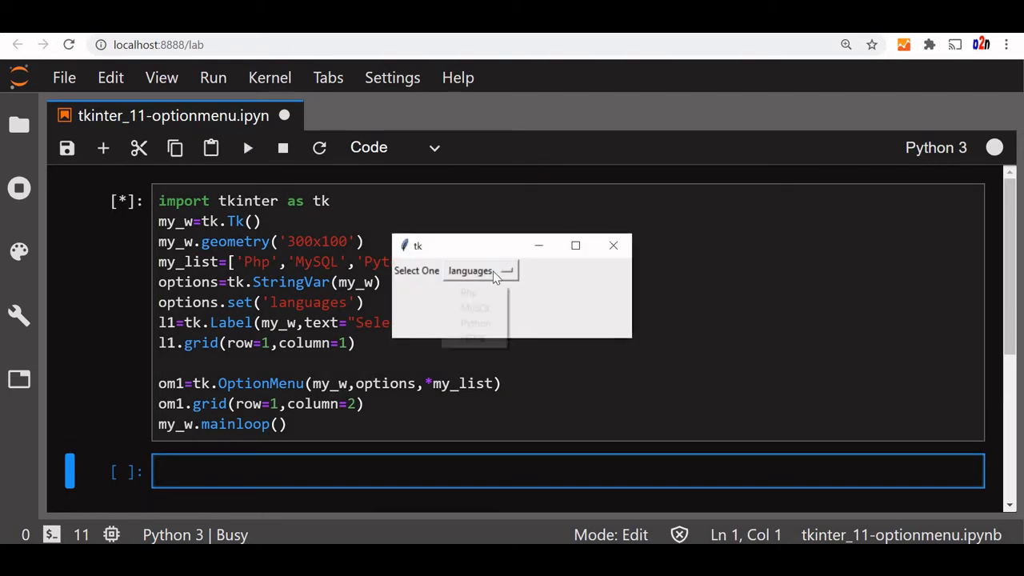
{"action": "left_click", "coordinate": [480, 271]}
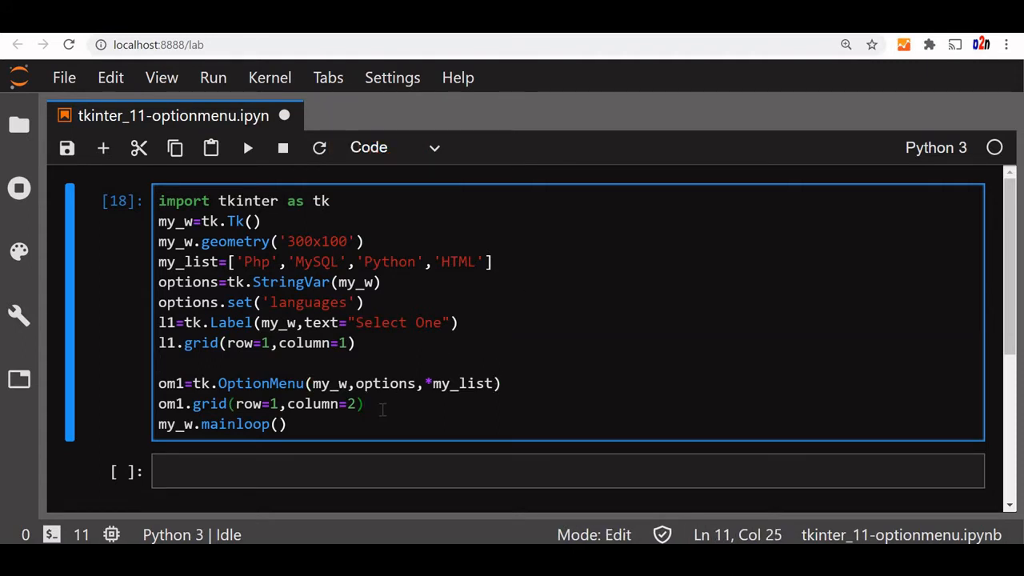
Add b1=tk.Button(my_w,text='Update',command=lambda: my_show()) before mainloop
{"action": "key", "text": "Enter"}
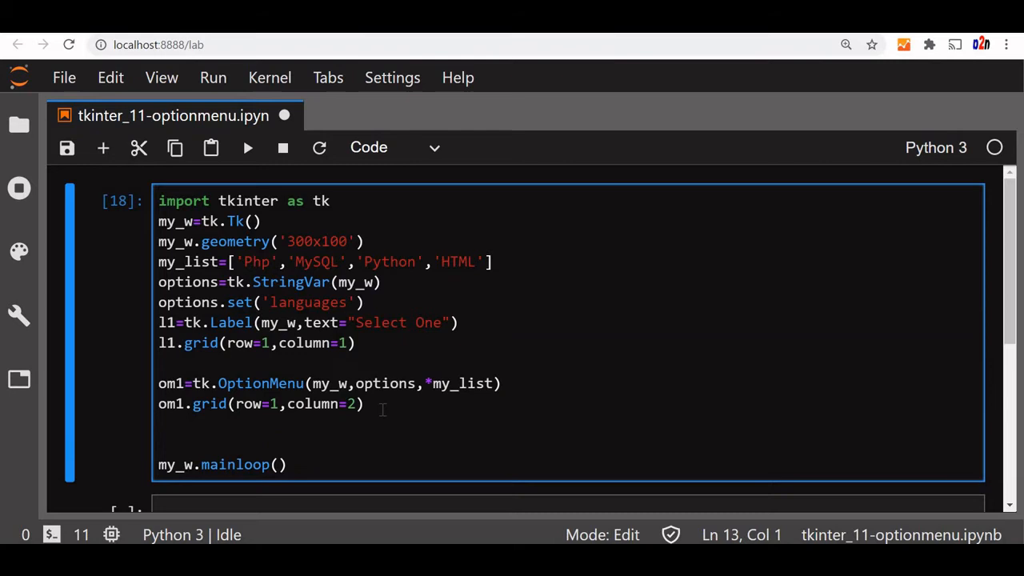
{"action": "type", "text": "b1."}
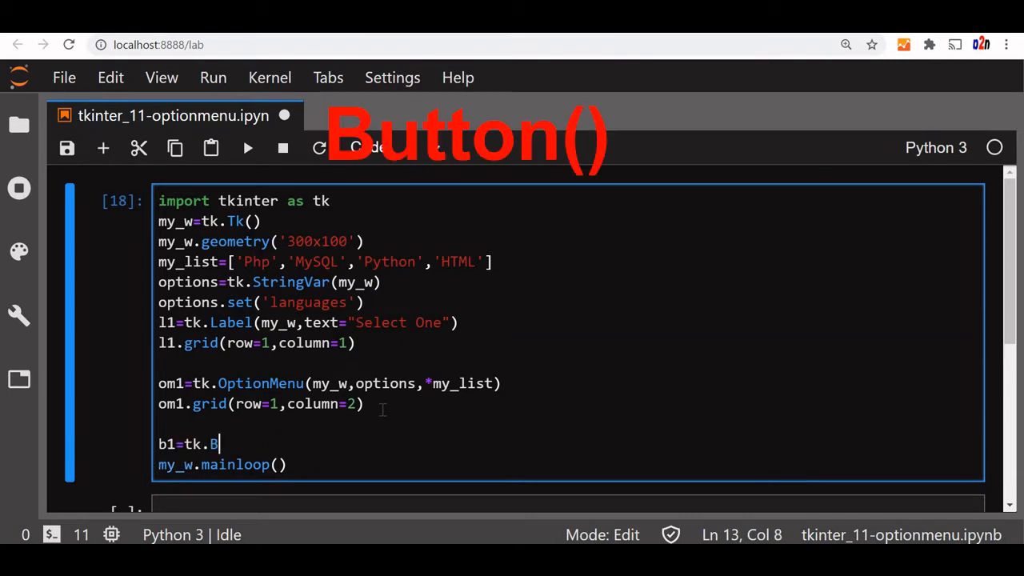
{"action": "type", "text": "utton(my_w,te"}
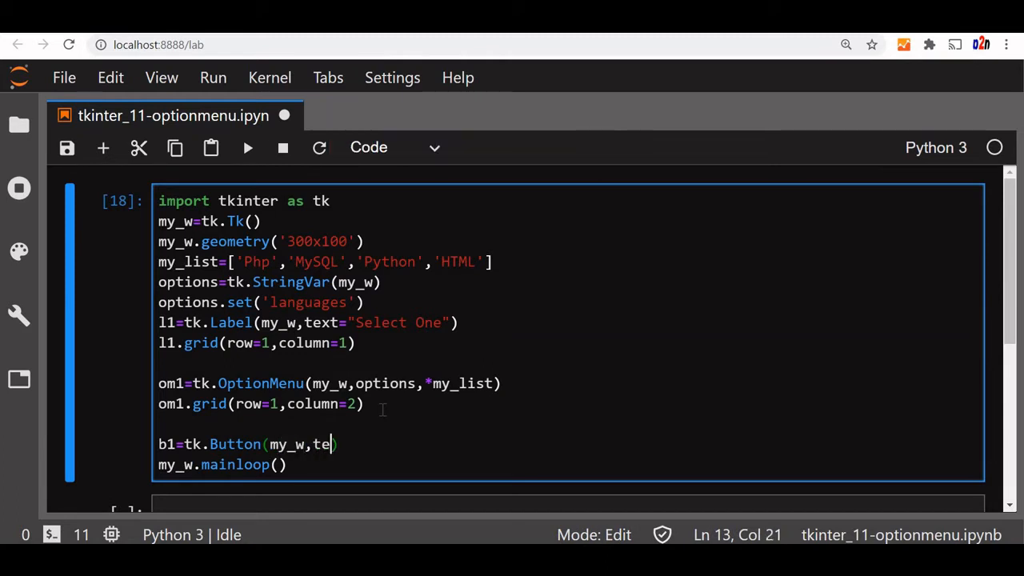
{"action": "type", "text": "xt='Update"}
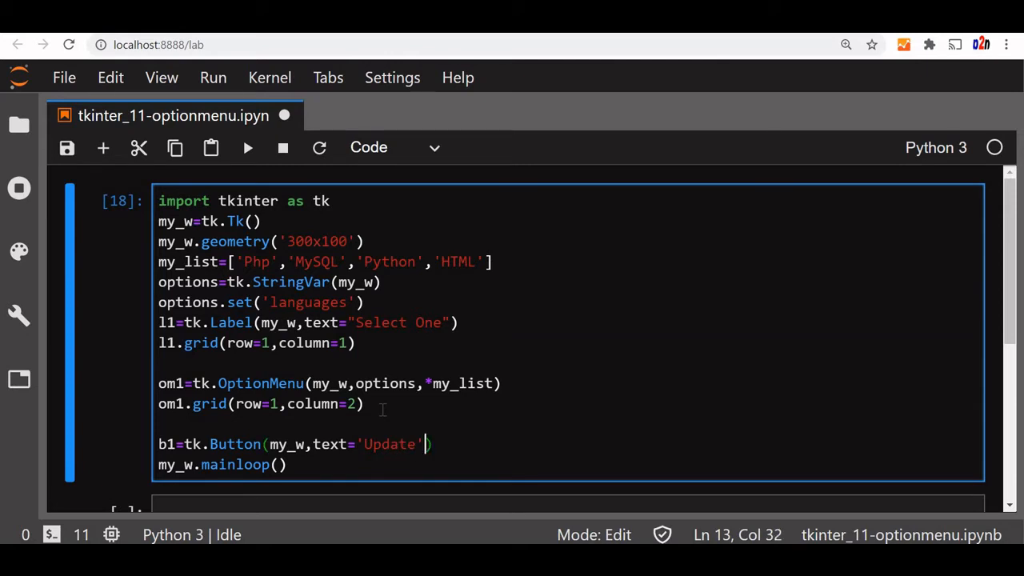
{"action": "type", "text": ",command"}
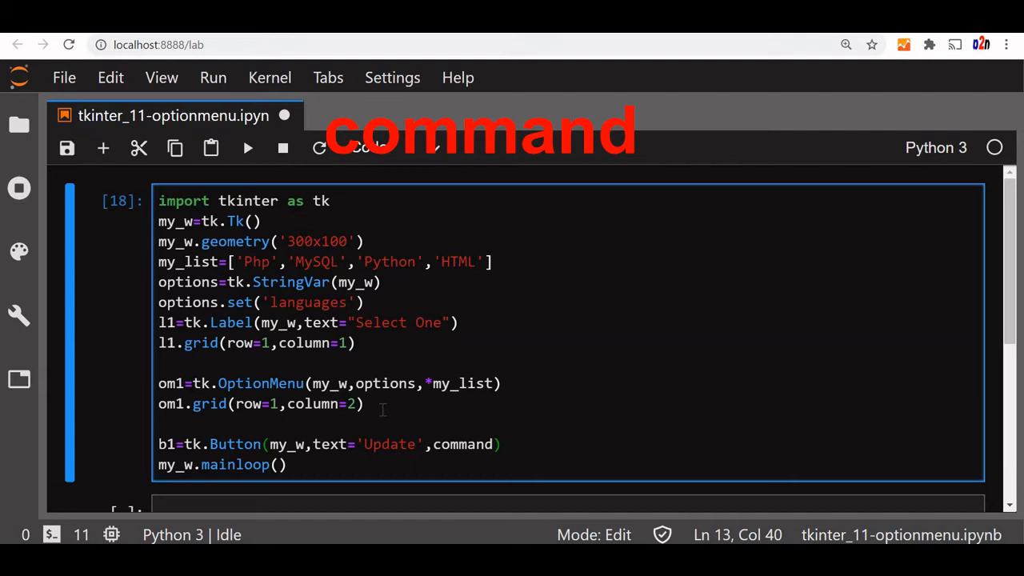
{"action": "type", "text": "="}
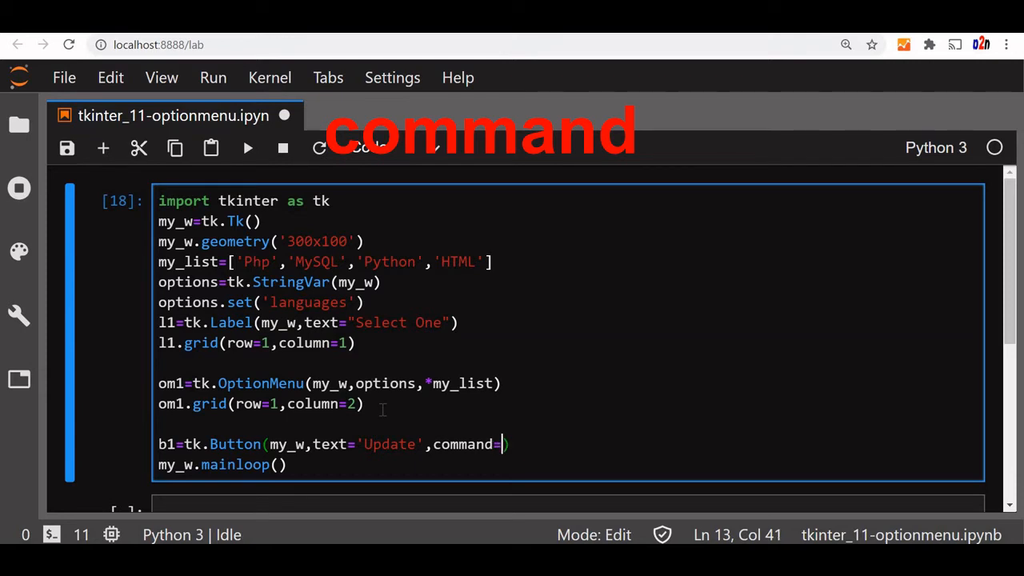
{"action": "type", "text": "lambda:"}
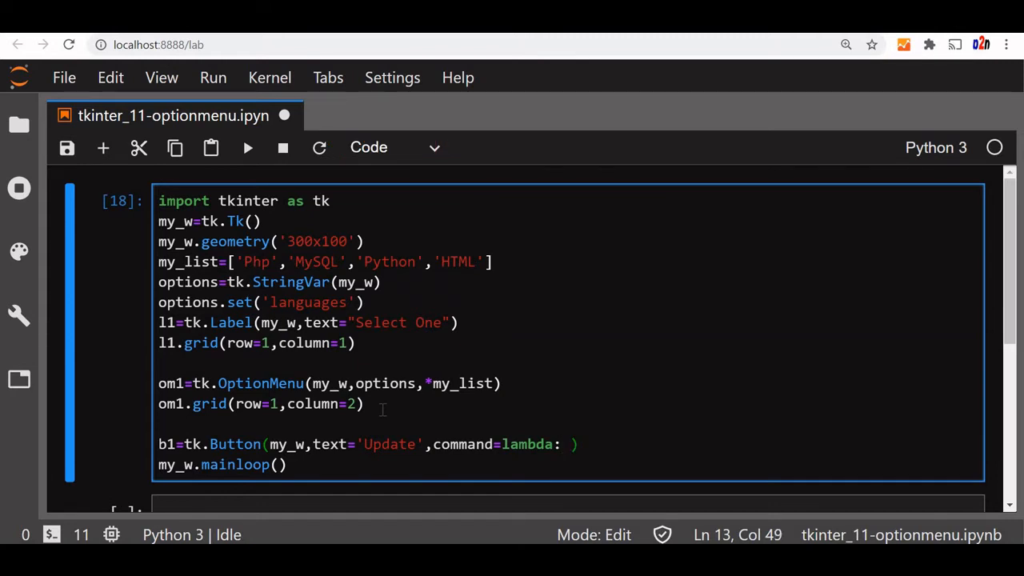
{"action": "type", "text": "my"}
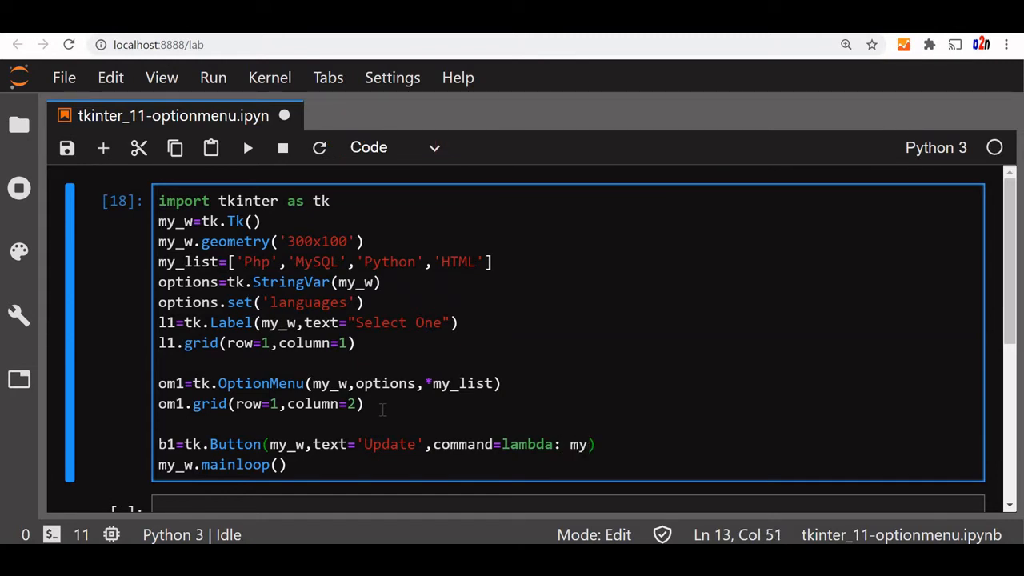
{"action": "type", "text": "_show()"}
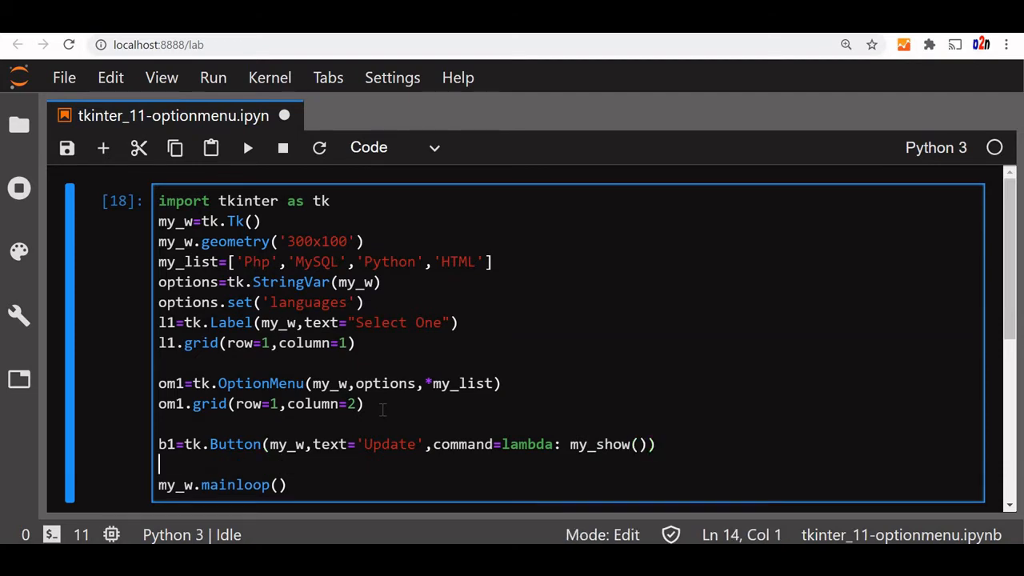
Place the Update button with b1.grid(row=1,column=3)
{"action": "type", "text": "b1.grid(row=1"}
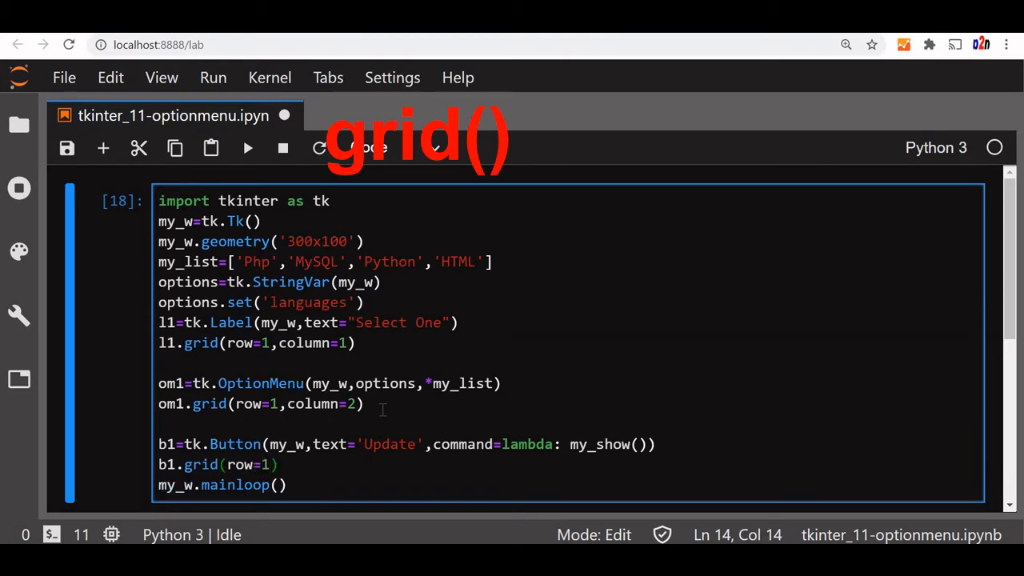
{"action": "type", "text": ",co"}
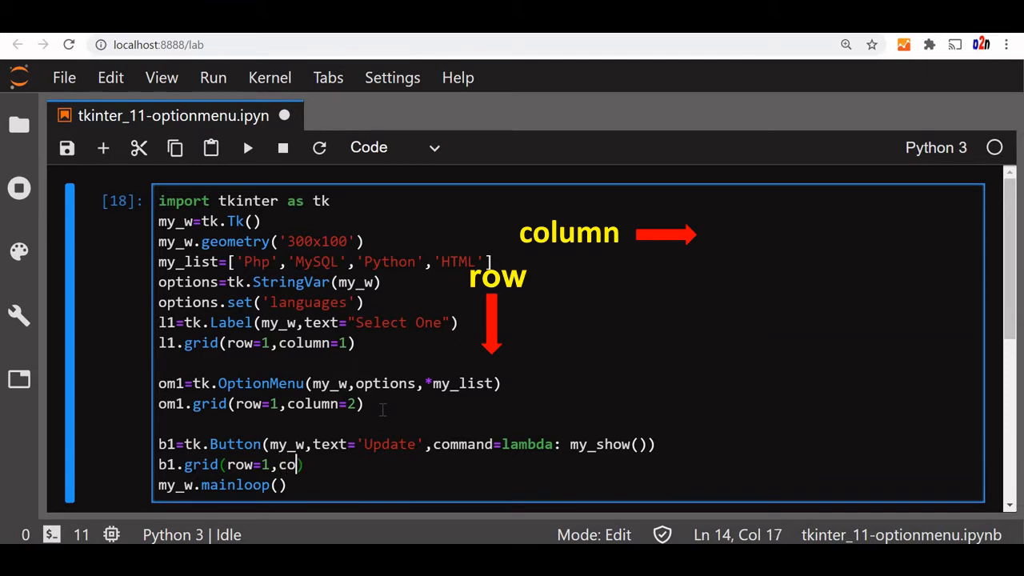
{"action": "type", "text": "lumn"}
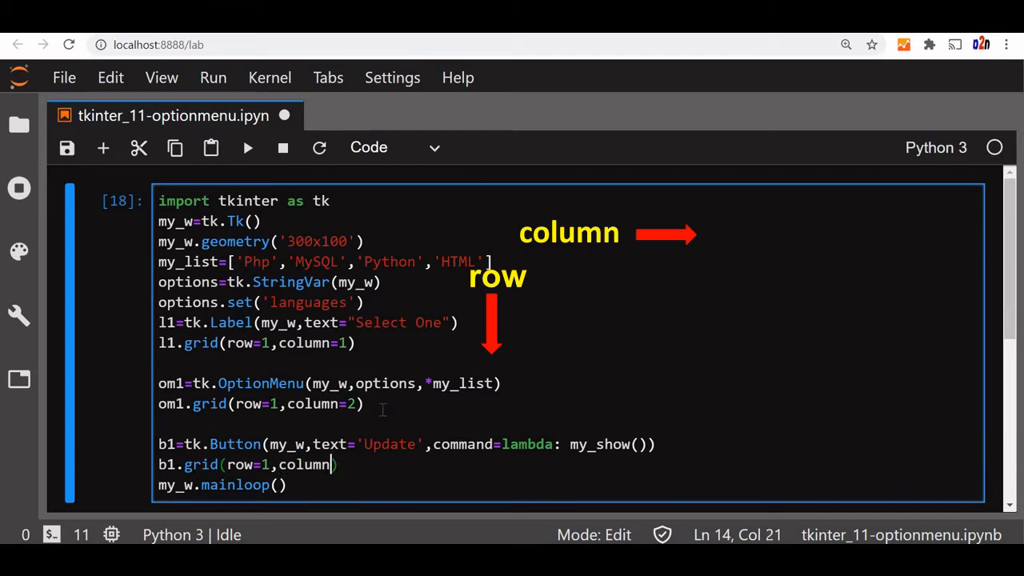
{"action": "type", "text": "3)"}
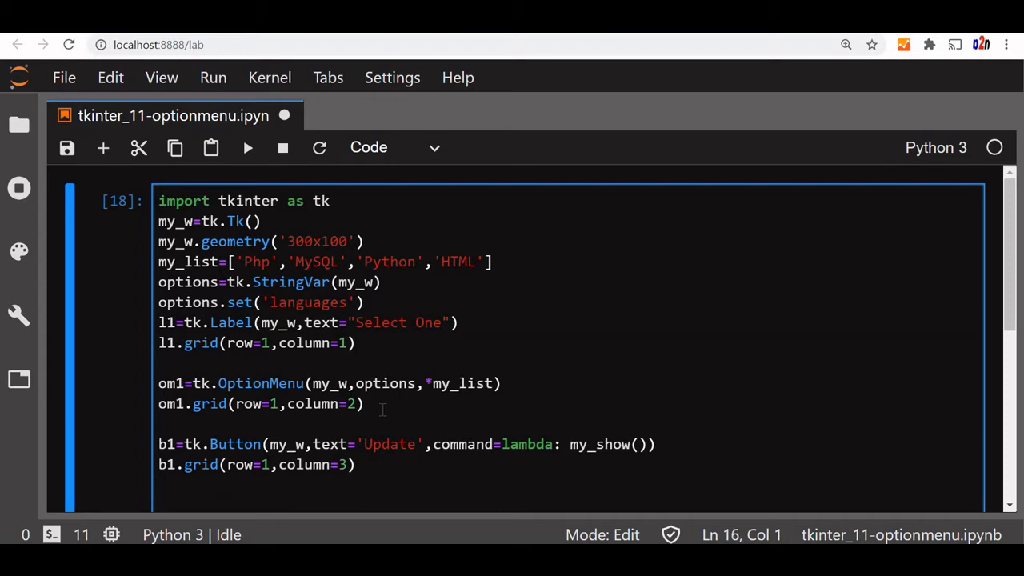
Write def my_show(): with body str_out.set(options.get()) and select the options variable
{"action": "type", "text": "def"}
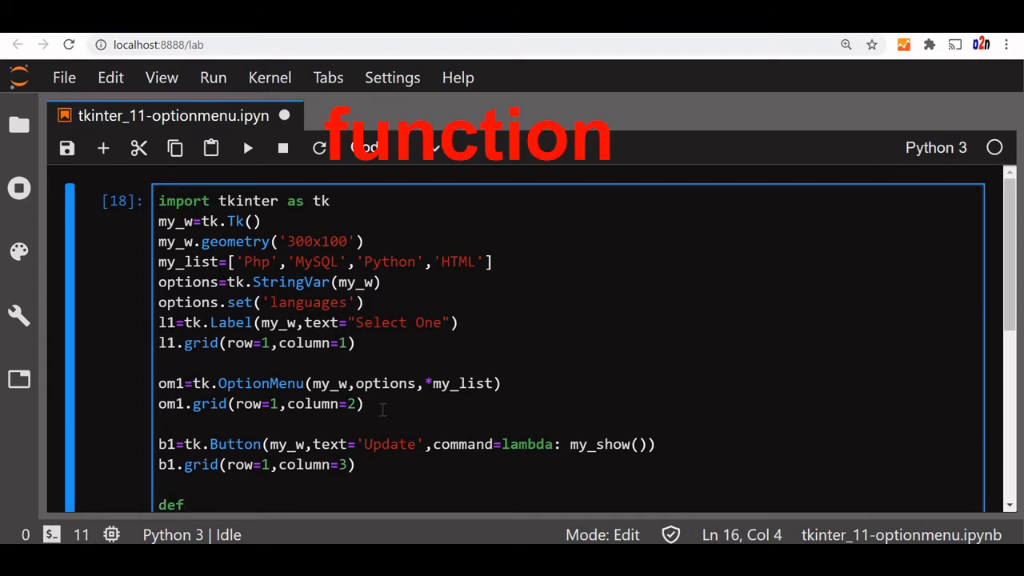
{"action": "type", "text": "my"}
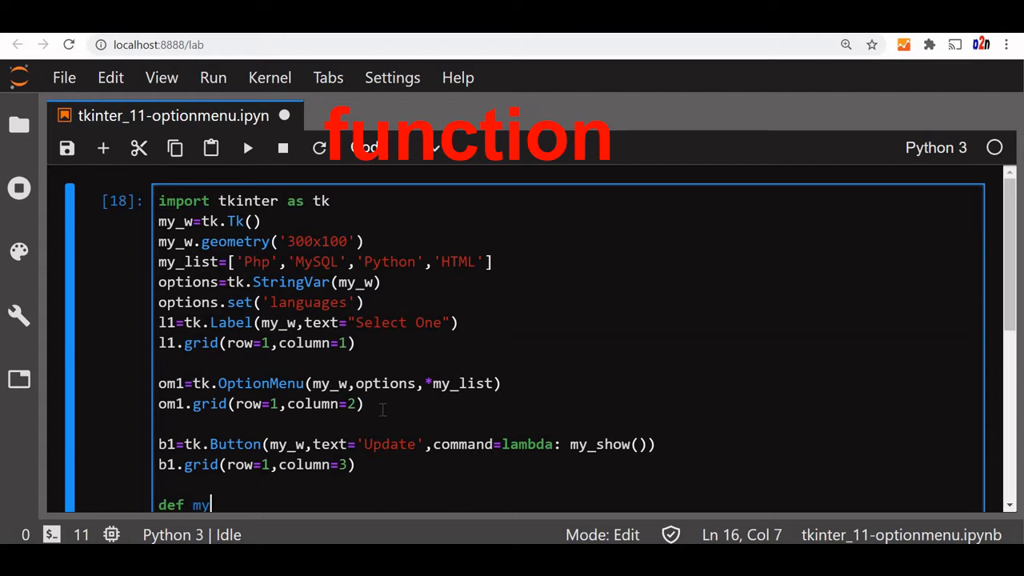
{"action": "type", "text": "_show"}
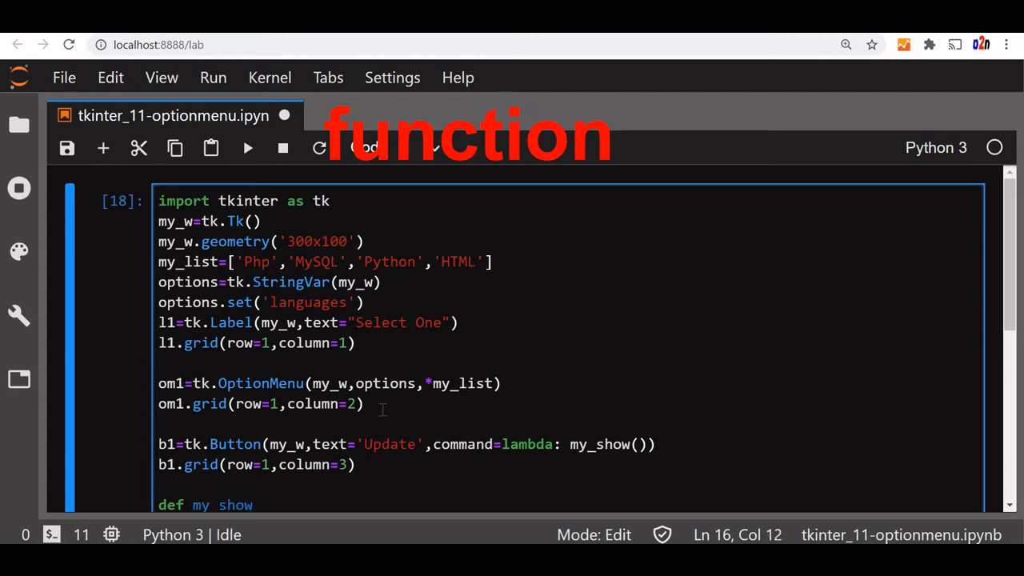
{"action": "type", "text": "():"}
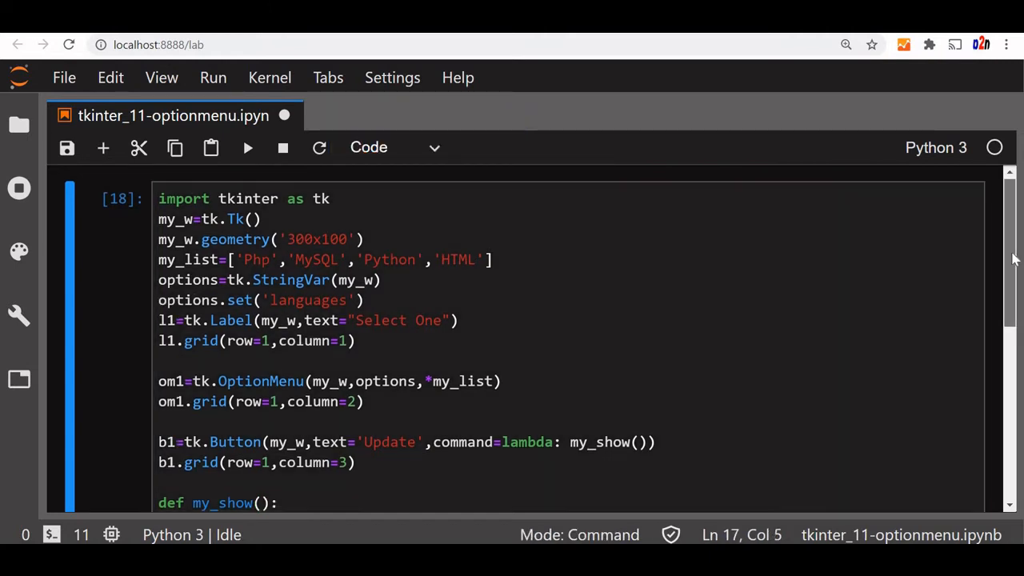
{"action": "scroll", "scroll_direction": "down", "scroll_amount": 3}
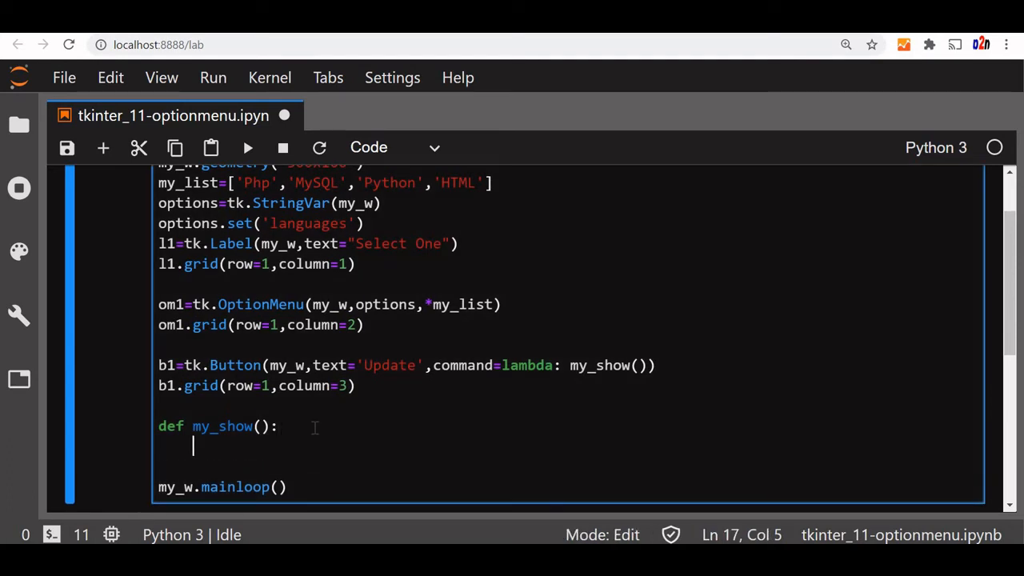
{"action": "type", "text": "str_out"}
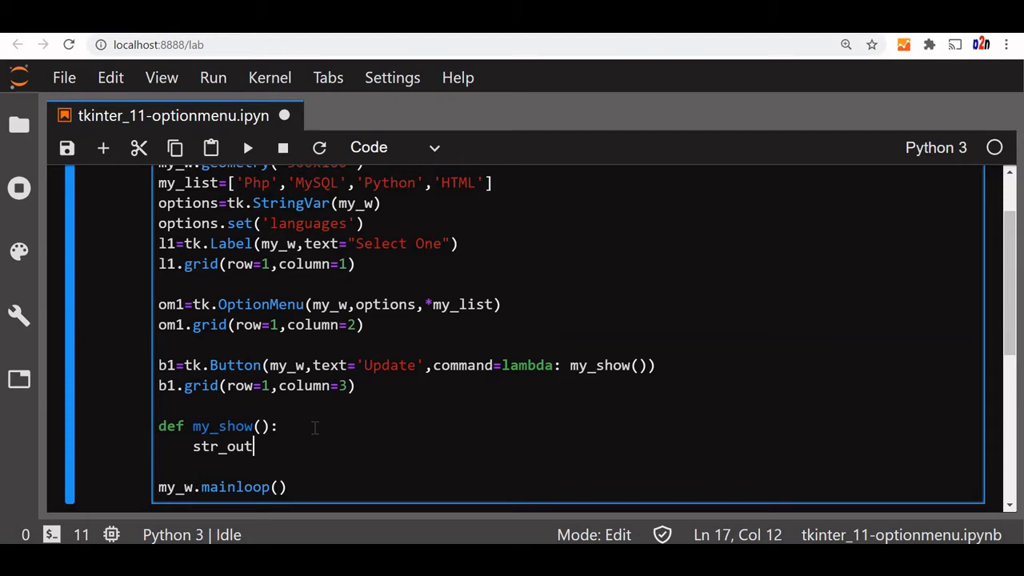
{"action": "type", "text": ".set"}
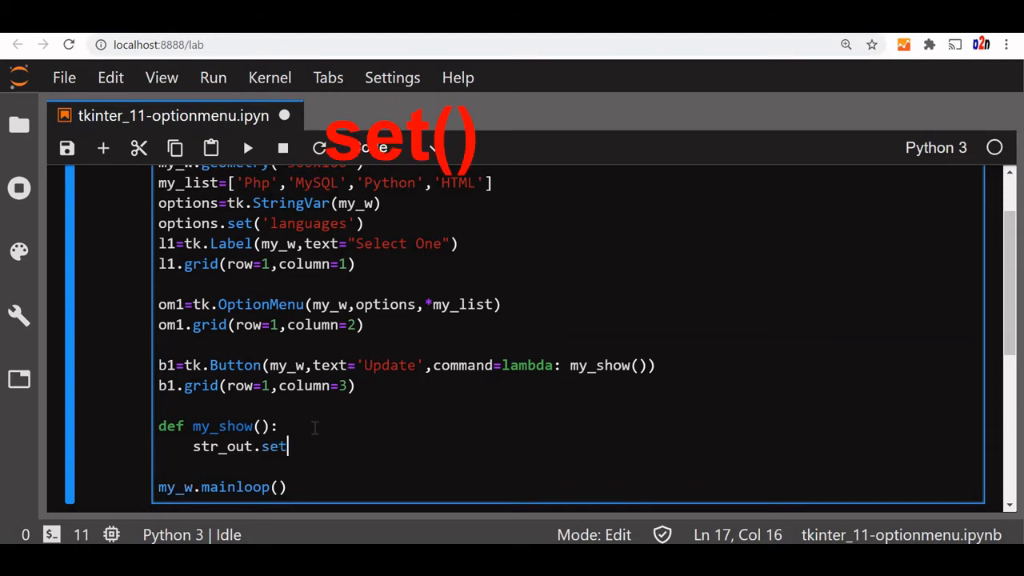
{"action": "type", "text": "(options)"}
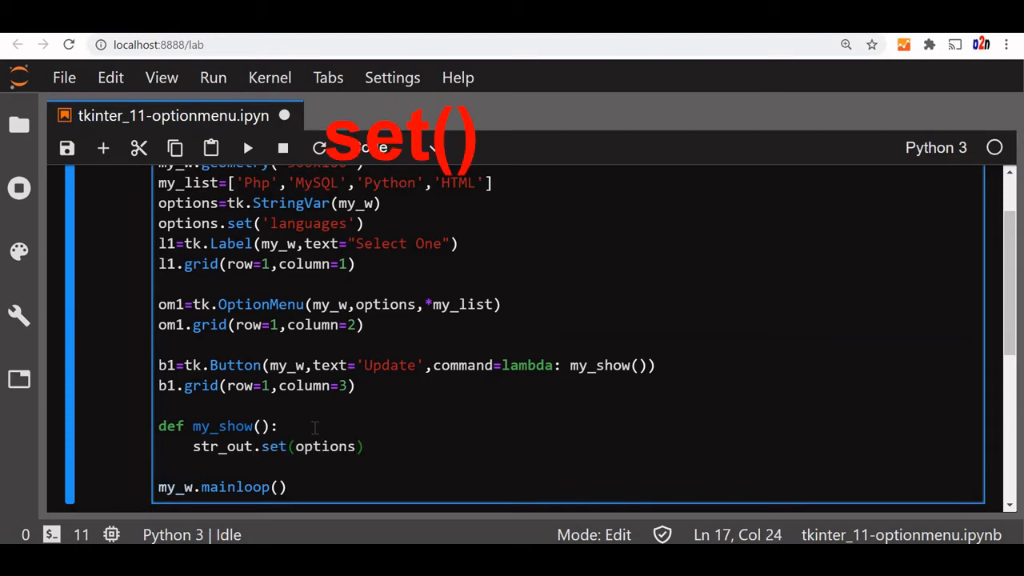
{"action": "type", "text": ".get()"}
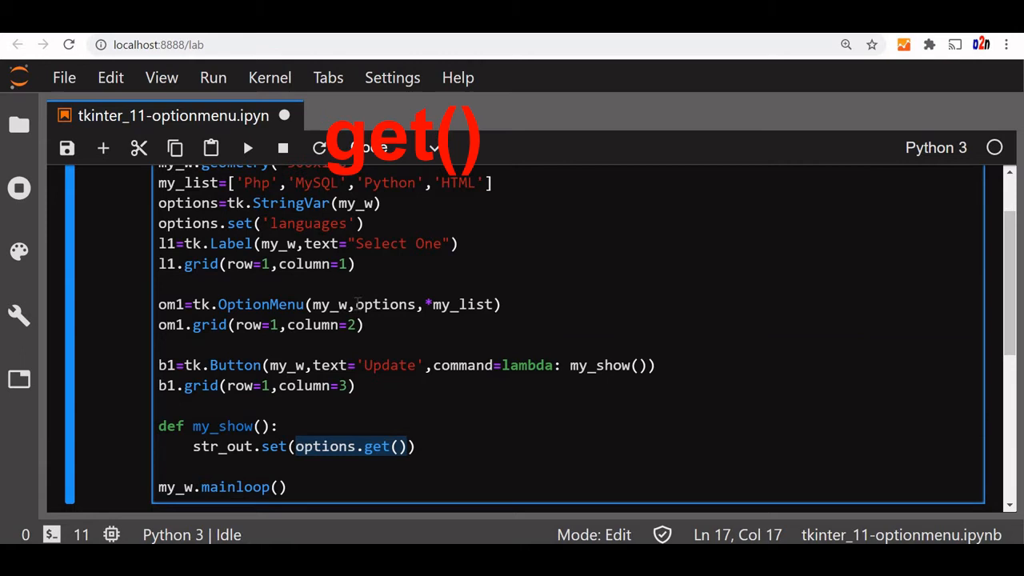
{"action": "double_click", "coordinate": [382, 304]}
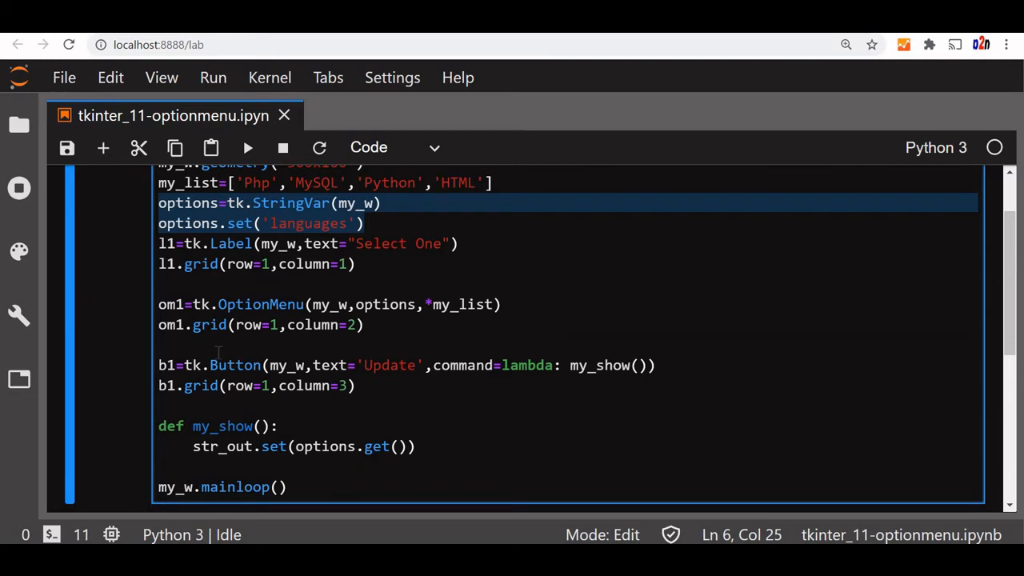
{"action": "mouse_move", "coordinate": [216, 344]}
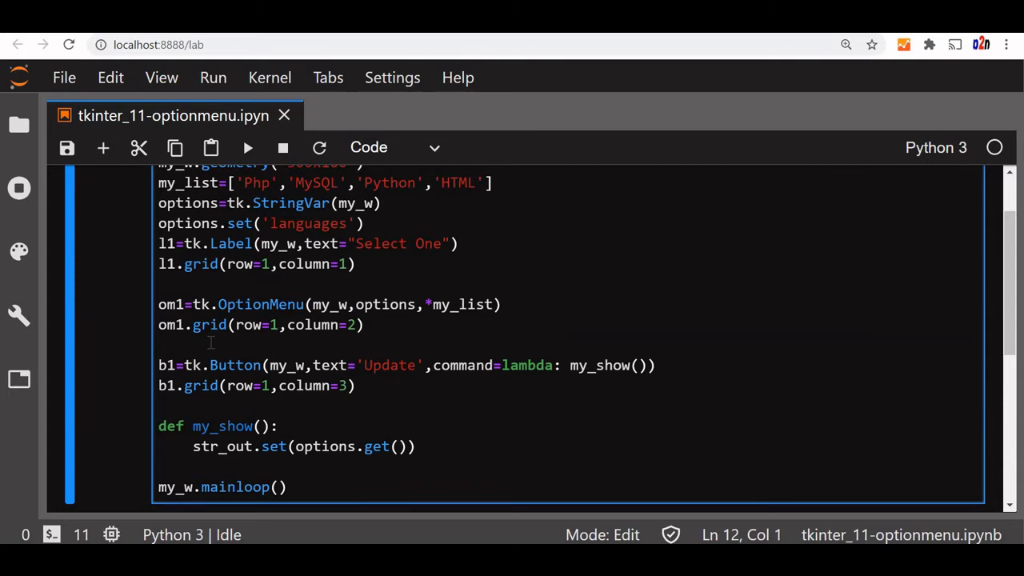
Add str_out=tk.StringVar(my_w) after the om1.grid line
{"action": "type", "text": "str_out"}
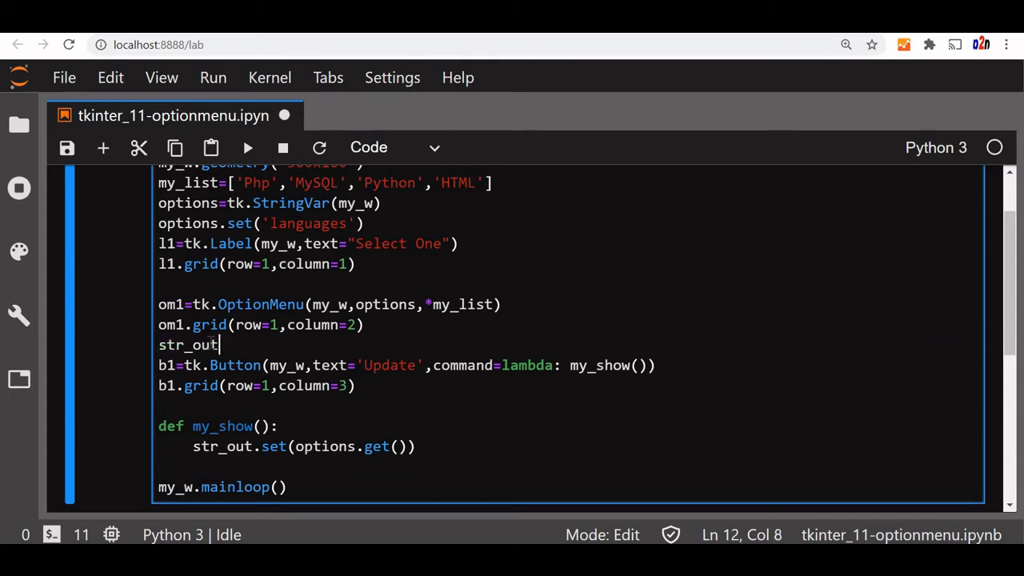
{"action": "type", "text": "=tk"}
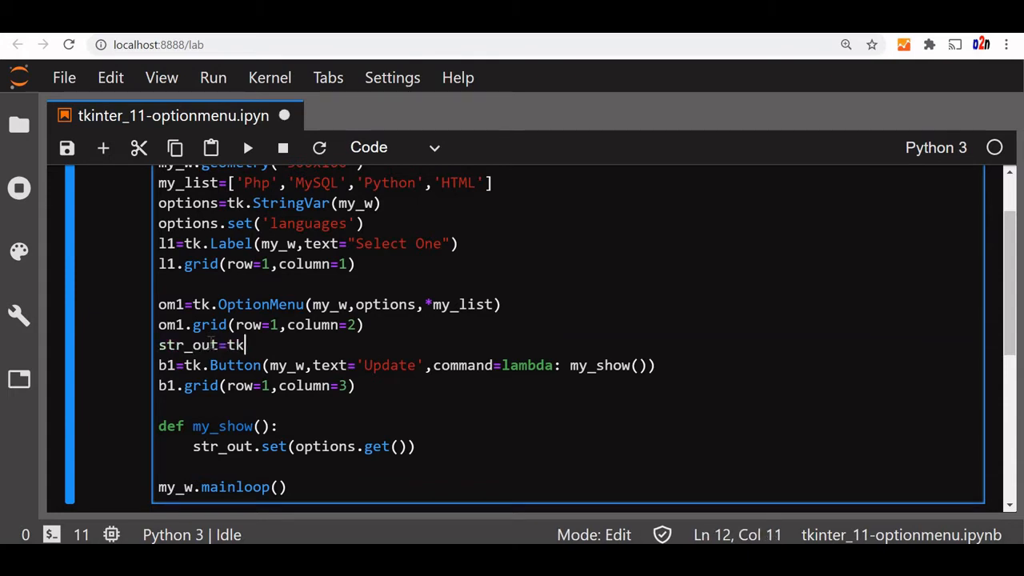
{"action": "type", "text": ".Strin"}
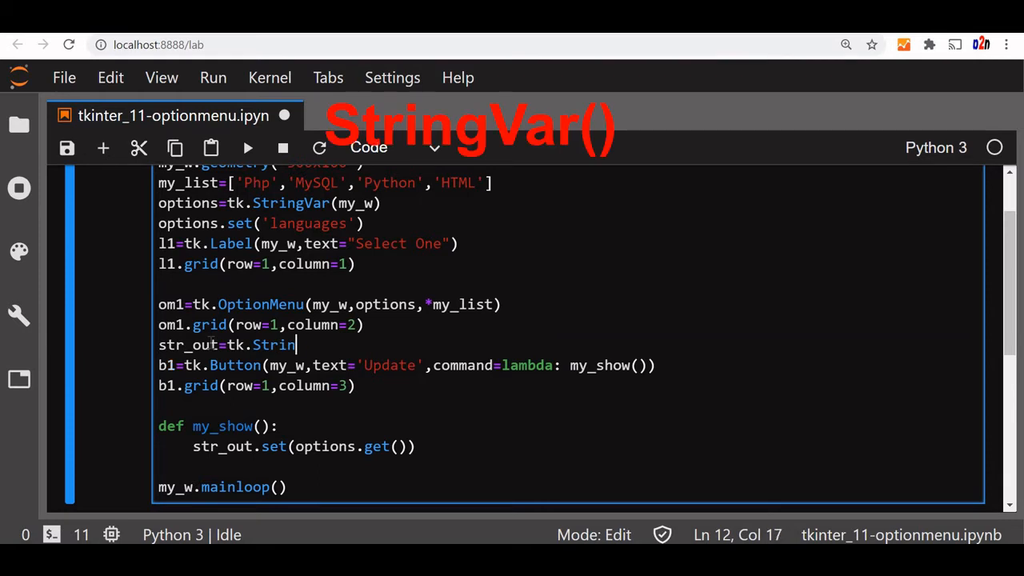
{"action": "type", "text": "gVar(my"}
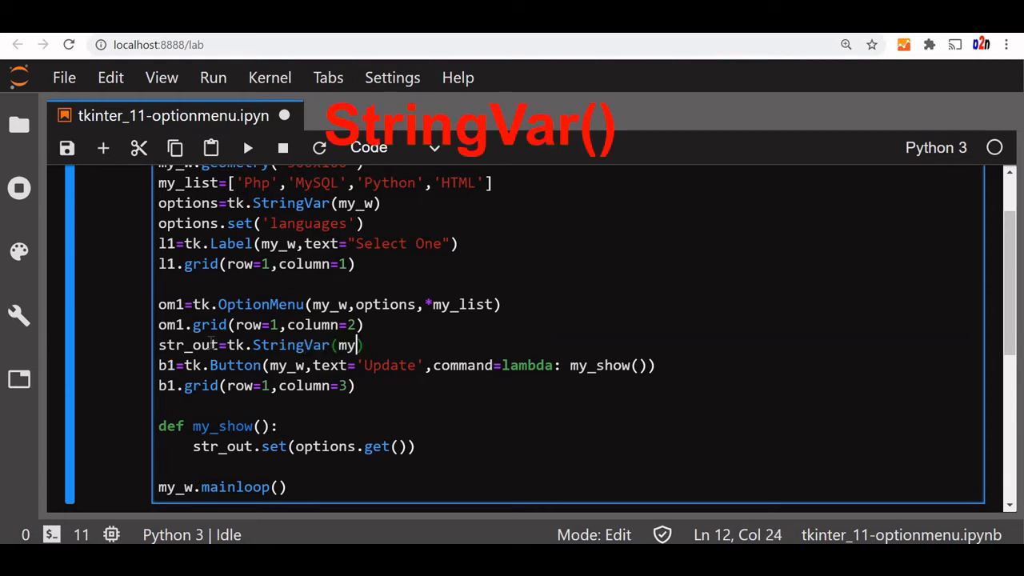
{"action": "type", "text": "_w"}
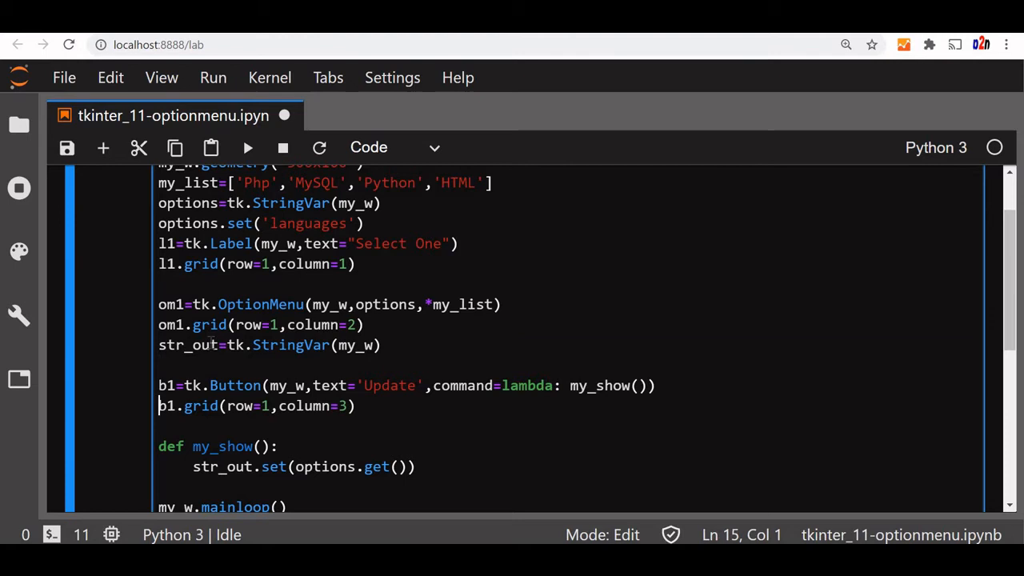
Add l2=tk.Label(my_w,textvariable=str_out) after the b1.grid line
{"action": "key", "text": "Down"}
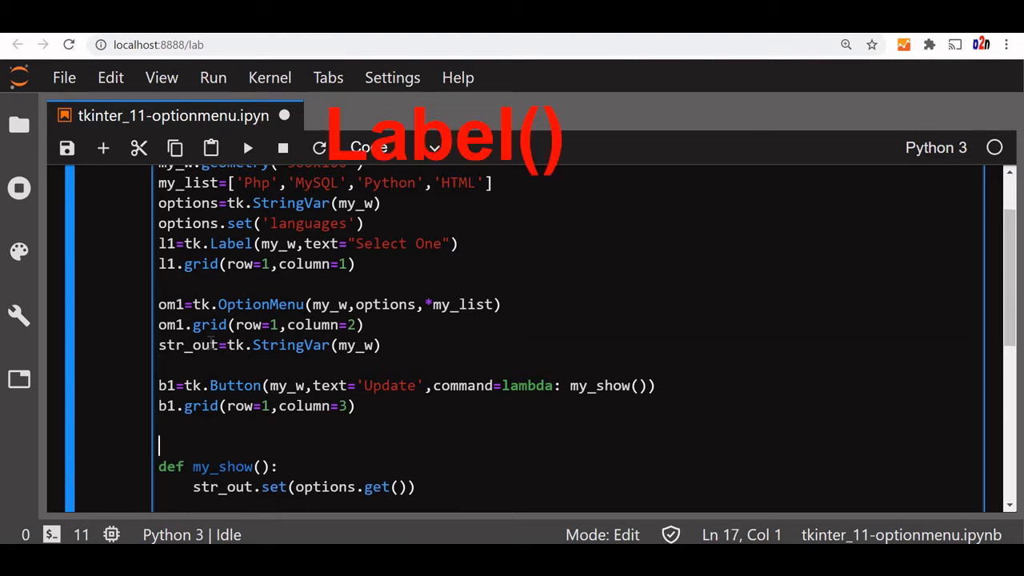
{"action": "type", "text": "12"}
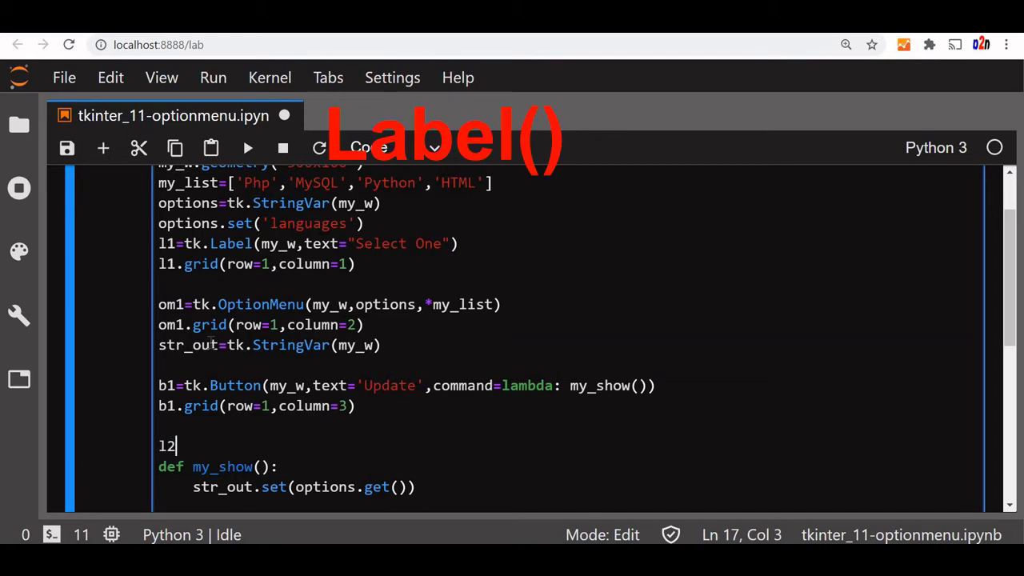
{"action": "type", "text": "="}
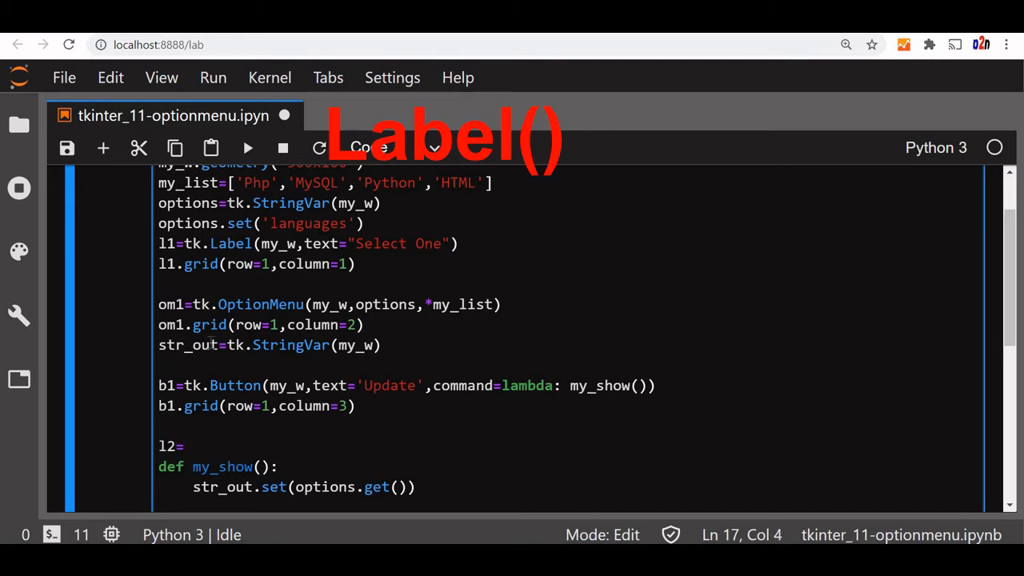
{"action": "type", "text": "tk.Lab"}
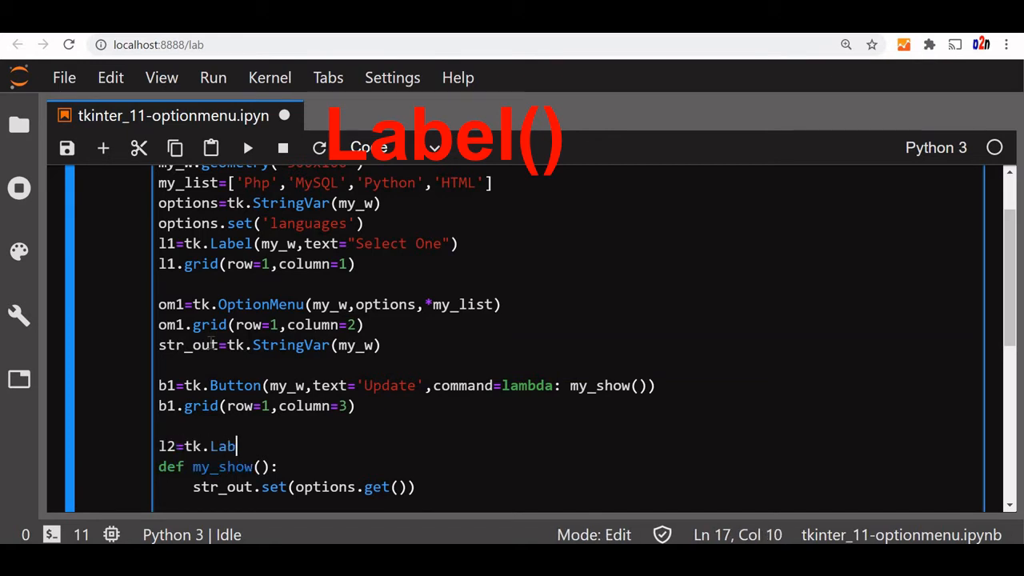
{"action": "type", "text": "el()"}
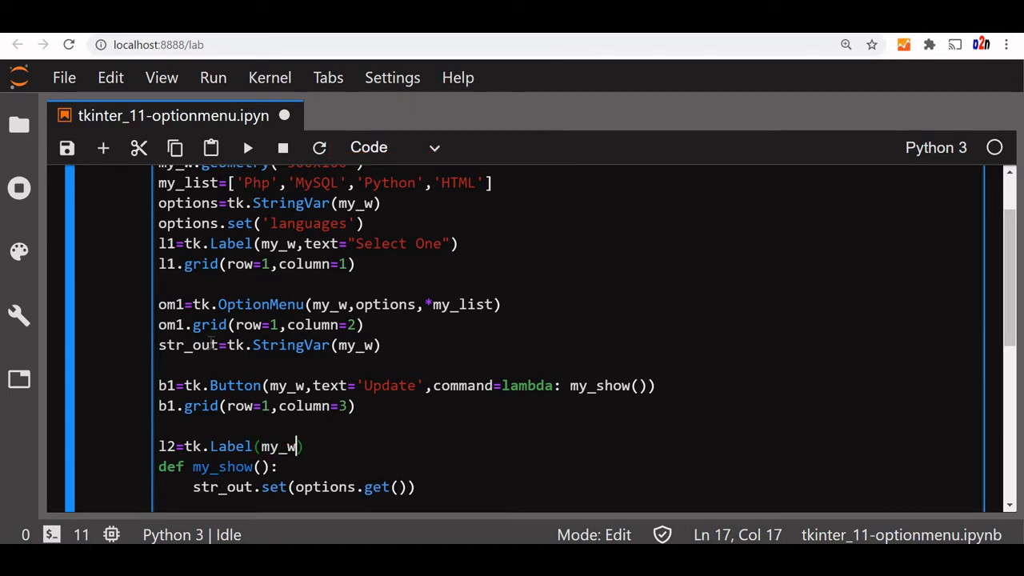
{"action": "type", "text": ",textvariable"}
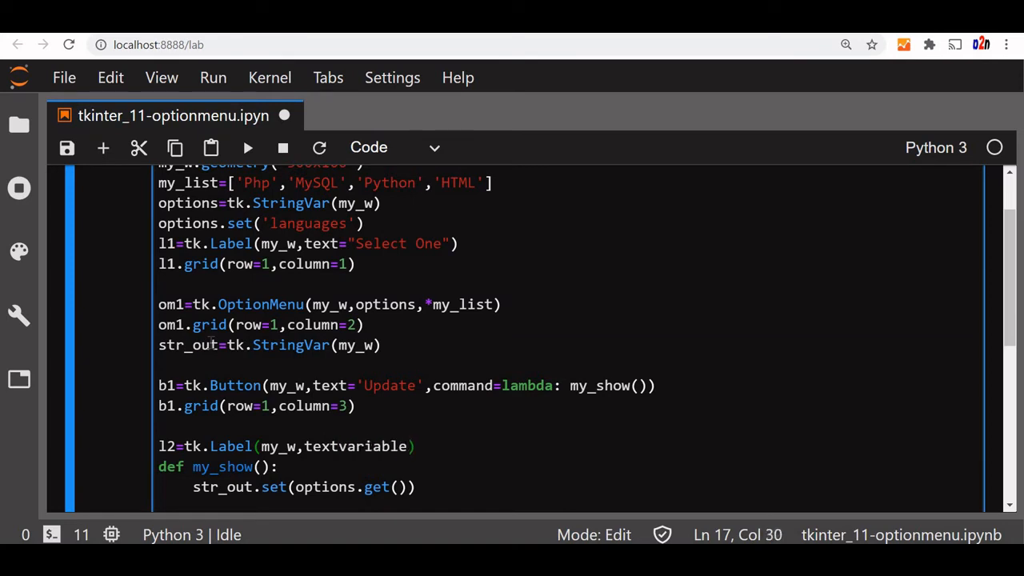
{"action": "type", "text": "str"}
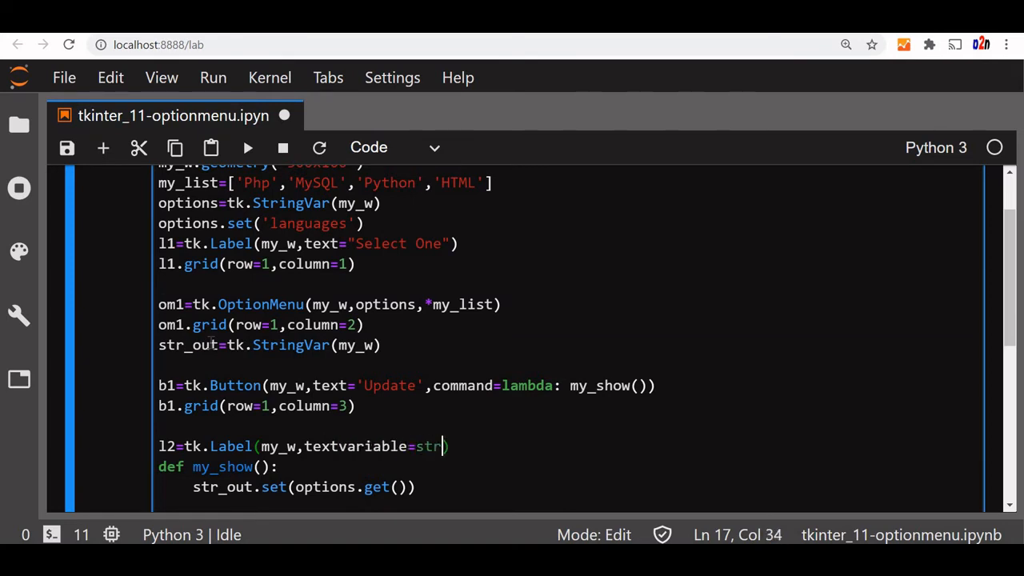
{"action": "type", "text": "_out"}
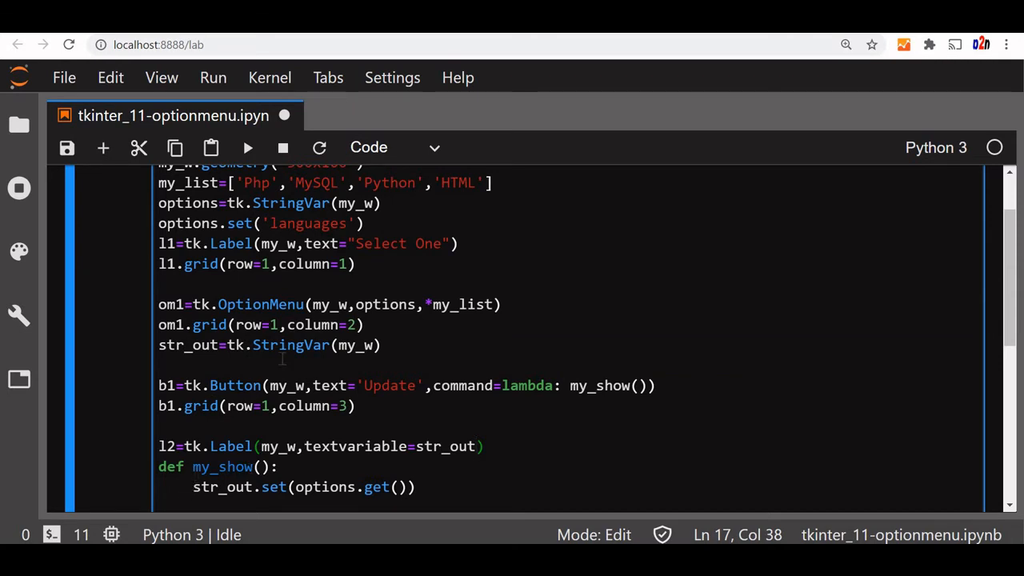
{"action": "left_click", "coordinate": [384, 346]}
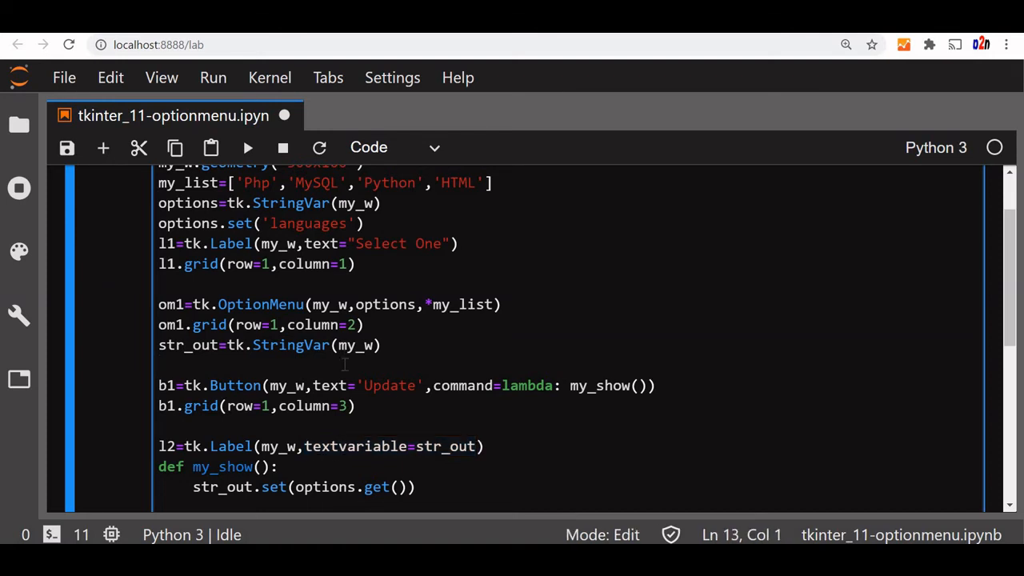
Add str_out.set('Output') below the StringVar declaration and leave edit mode
{"action": "type", "text": "st"}
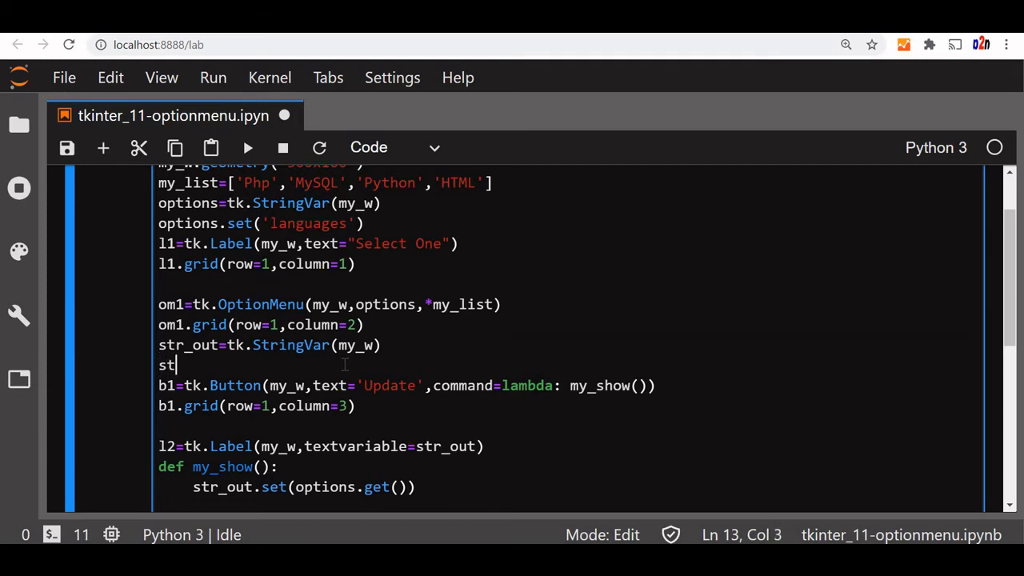
{"action": "type", "text": "r_ou"}
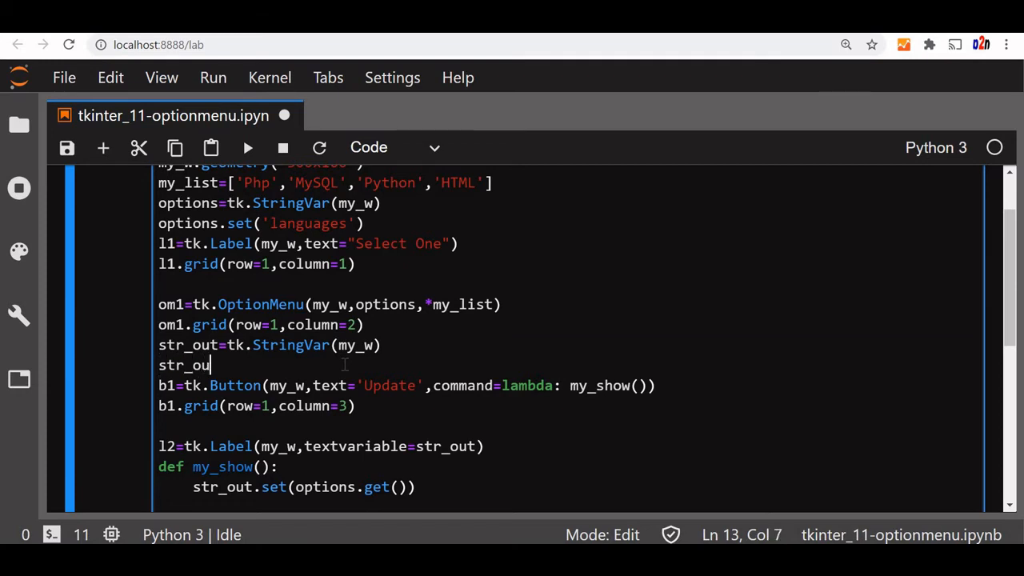
{"action": "type", "text": ".set()"}
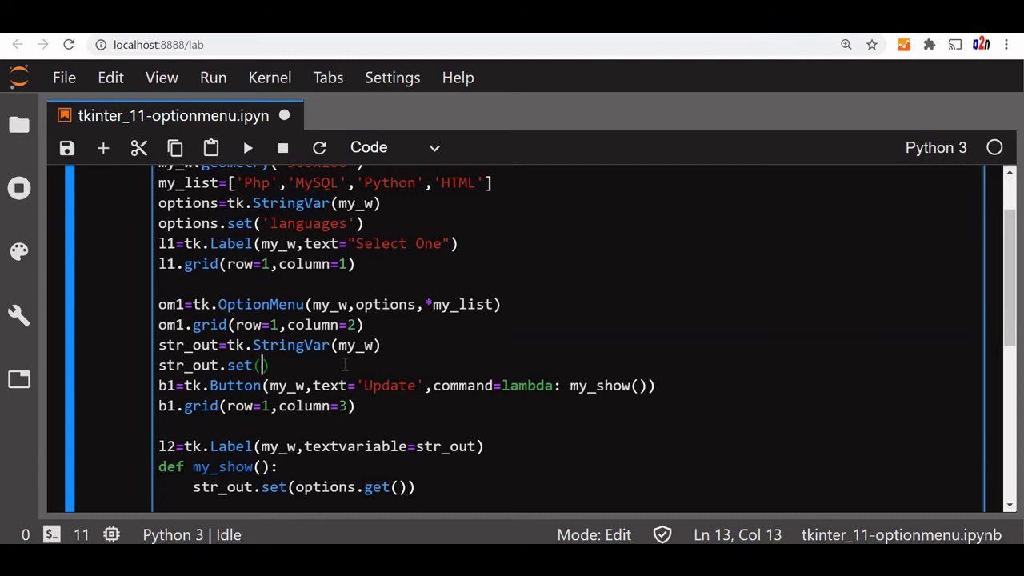
{"action": "type", "text": "'Outp'"}
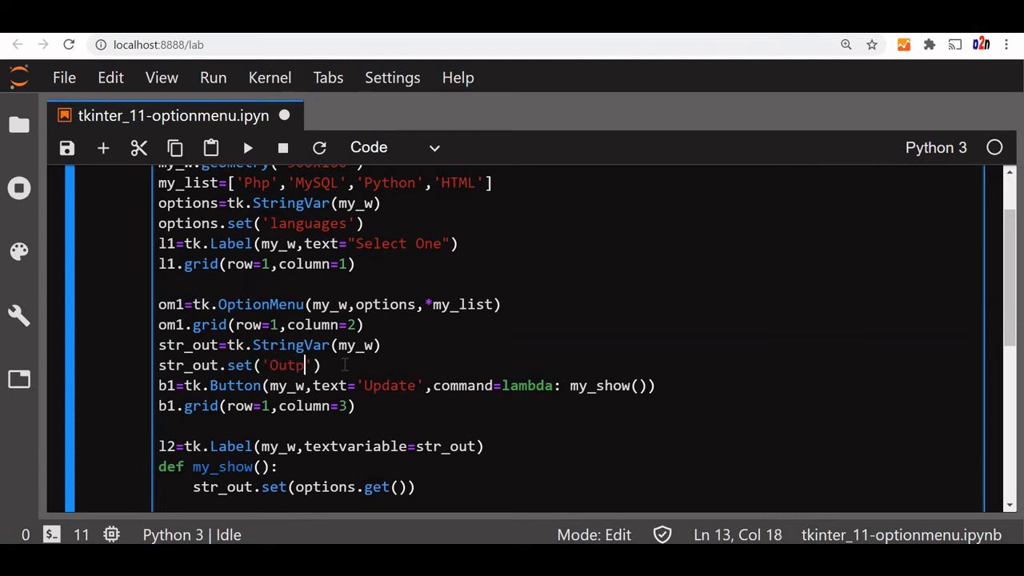
{"action": "type", "text": "ut"}
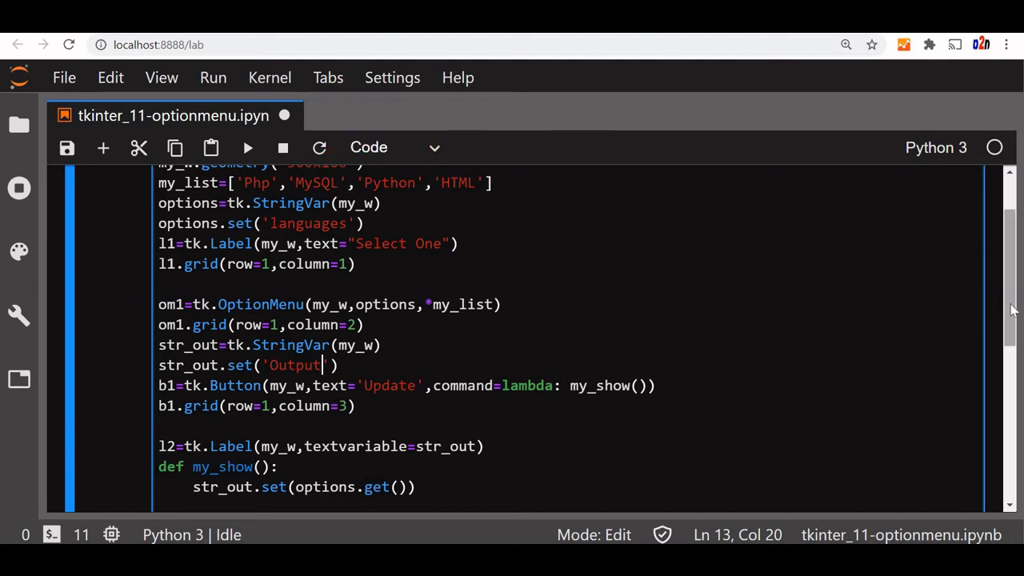
{"action": "key", "text": "Escape"}
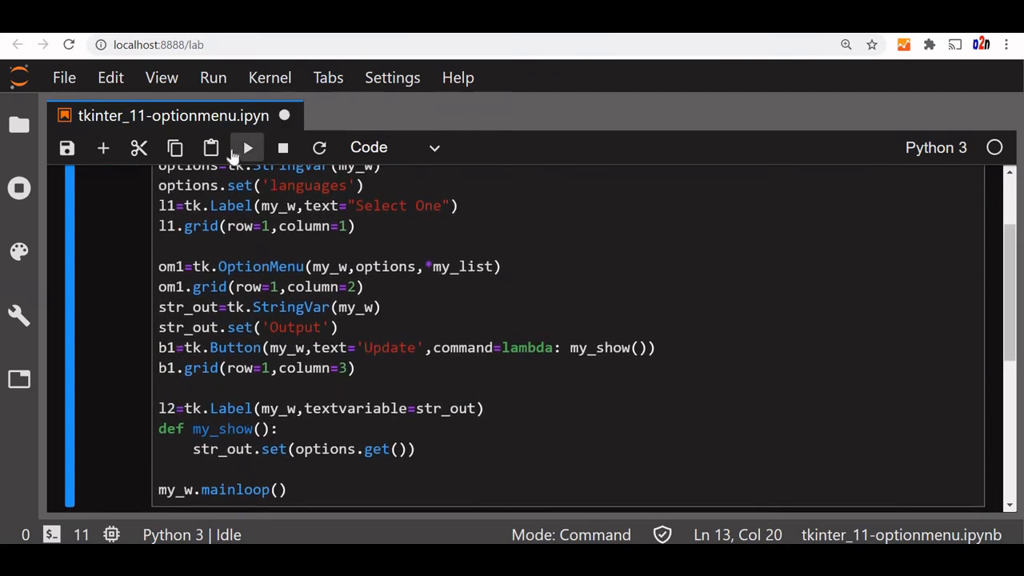
Run the cell, pick Python from the Tk dropdown and close the test window
{"action": "left_click", "coordinate": [246, 147]}
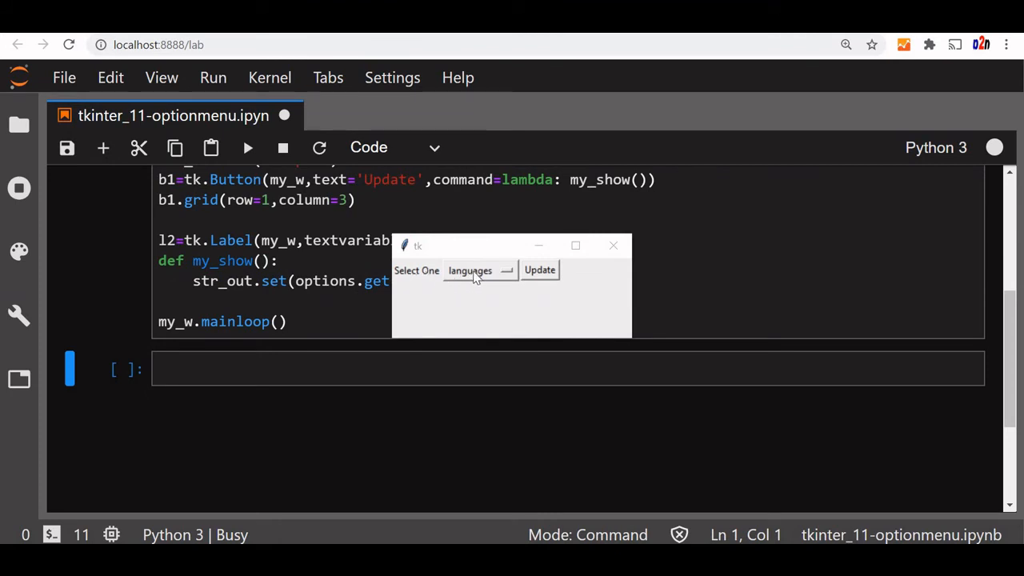
{"action": "left_click", "coordinate": [477, 269]}
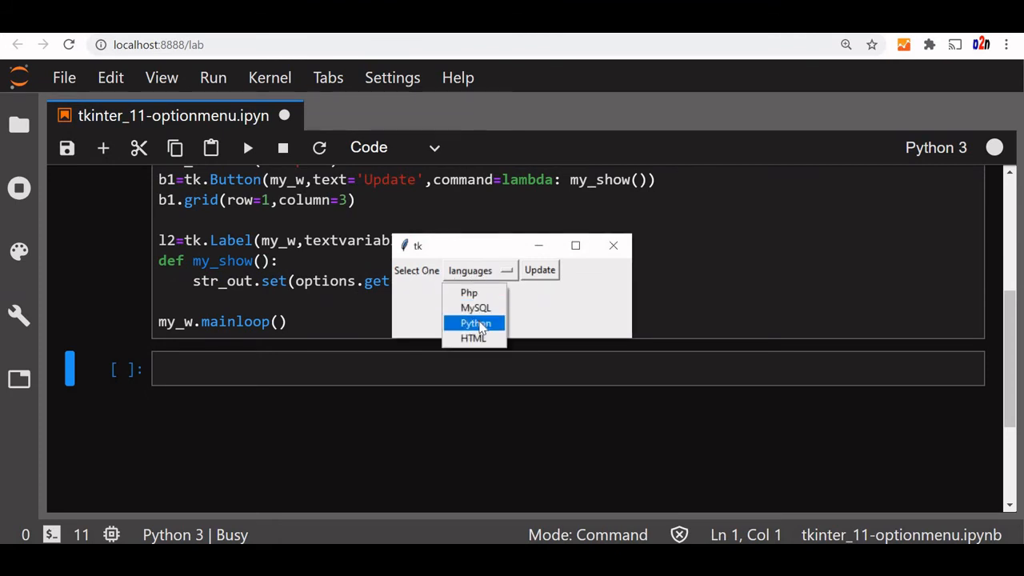
{"action": "left_click", "coordinate": [475, 323]}
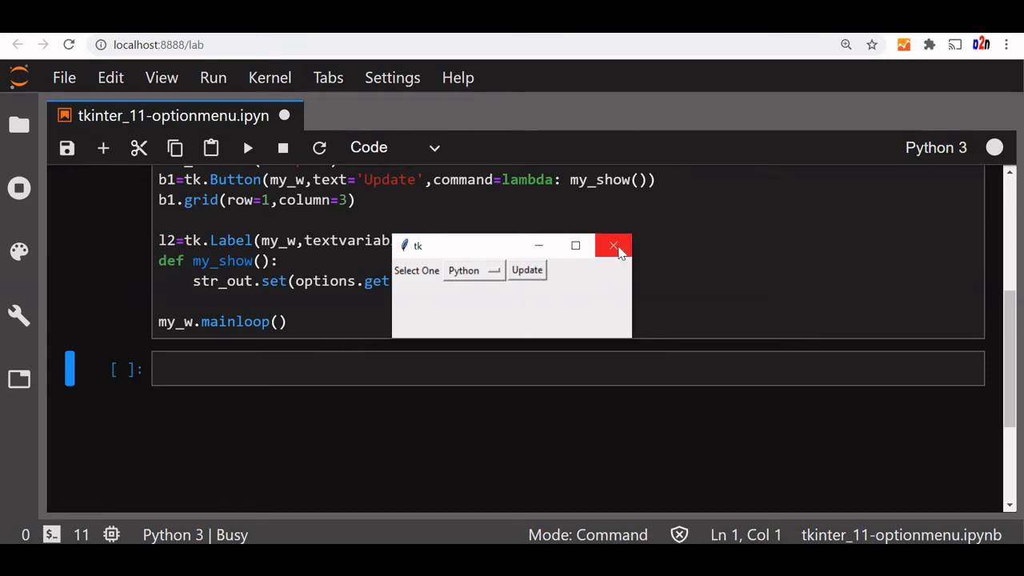
{"action": "left_click", "coordinate": [614, 245]}
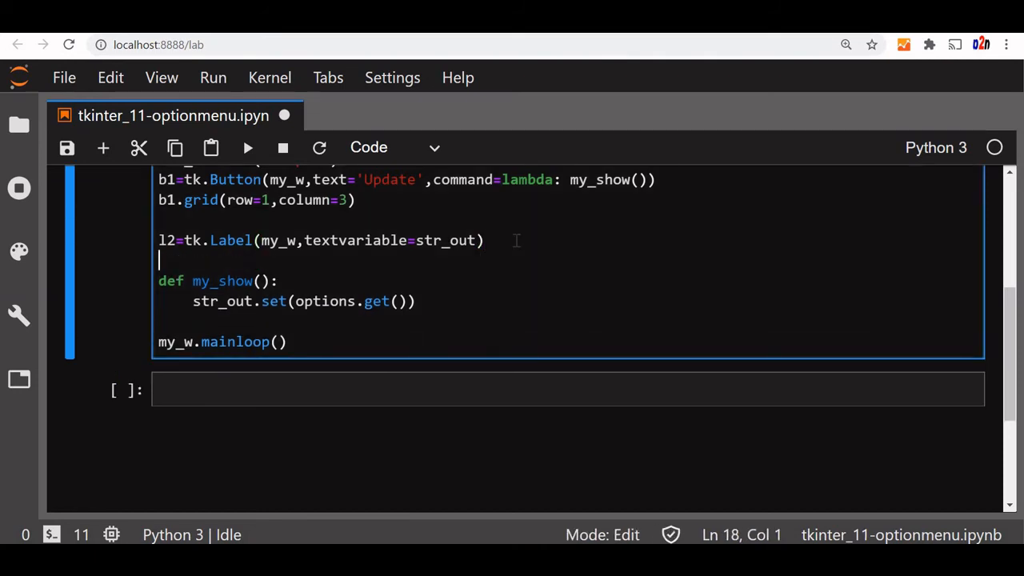
Add l2.grid(row=1,column=4) below the l2 Label line
{"action": "type", "text": "l2.gr"}
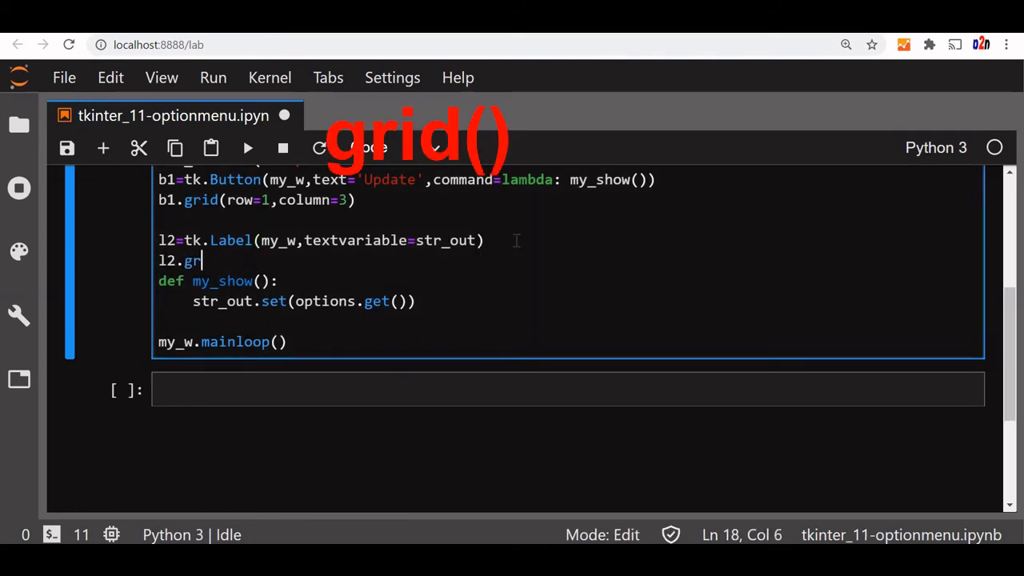
{"action": "type", "text": "id()"}
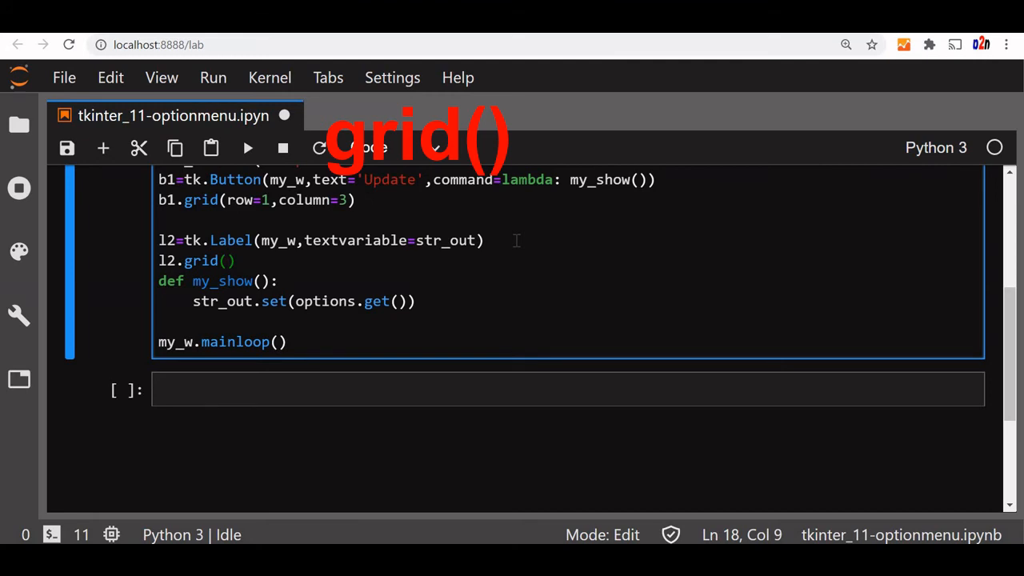
{"action": "type", "text": "row="}
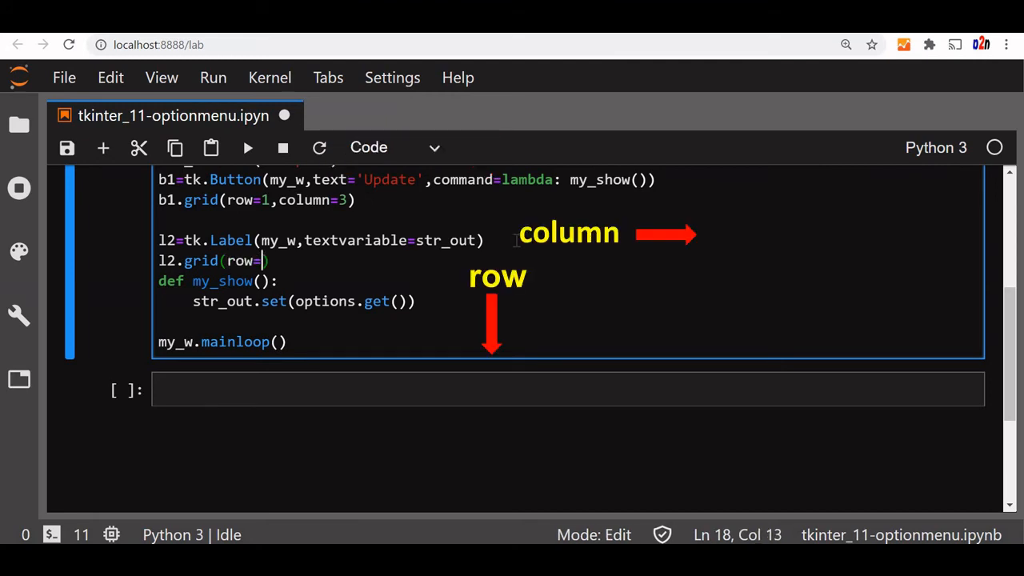
{"action": "type", "text": "1,column=4"}
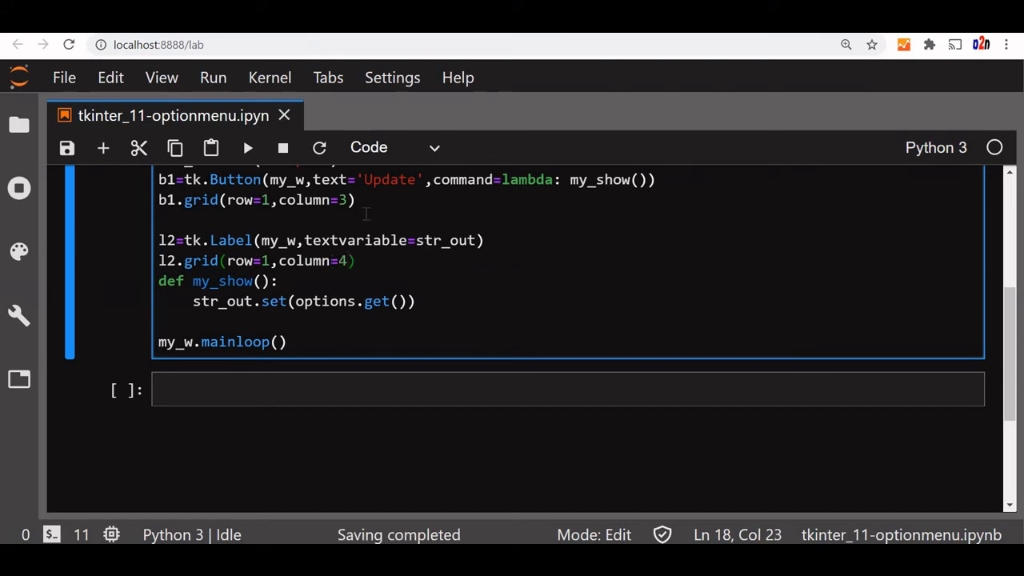
{"action": "mouse_move", "coordinate": [247, 148]}
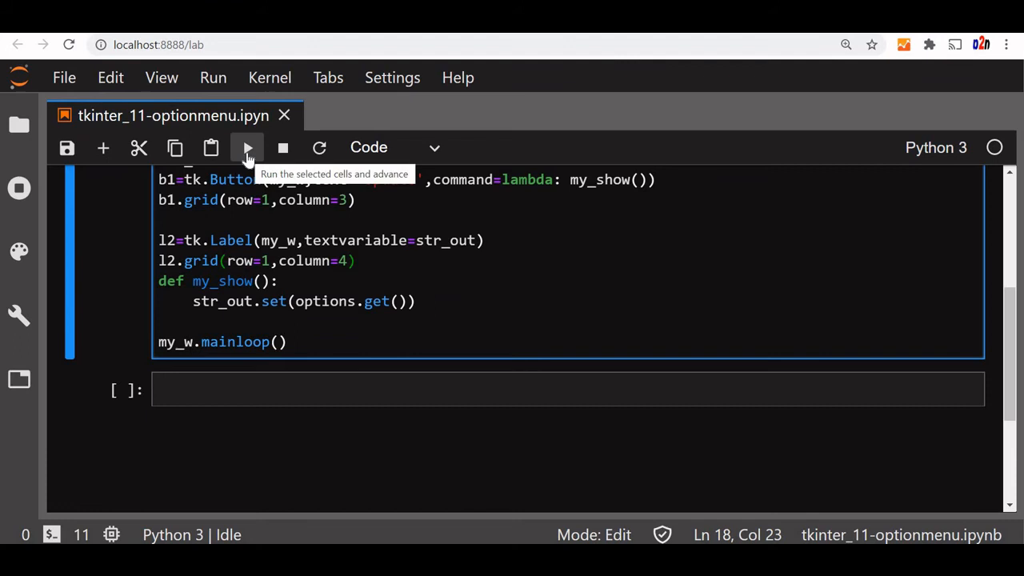
Run the cell and pick Python, HTML and Php, using Update to refresh the output label
{"action": "left_click", "coordinate": [247, 147]}
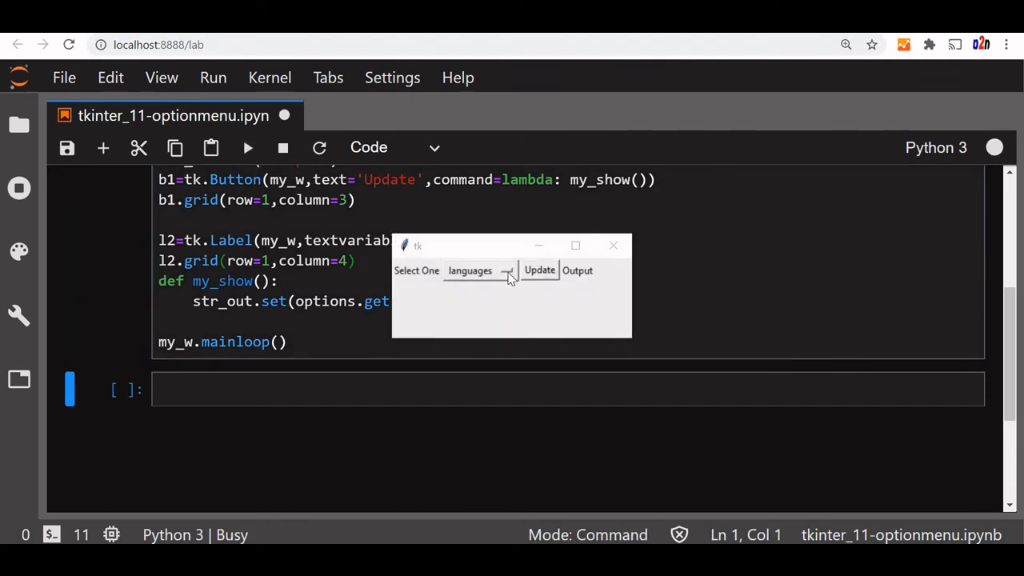
{"action": "left_click", "coordinate": [480, 270]}
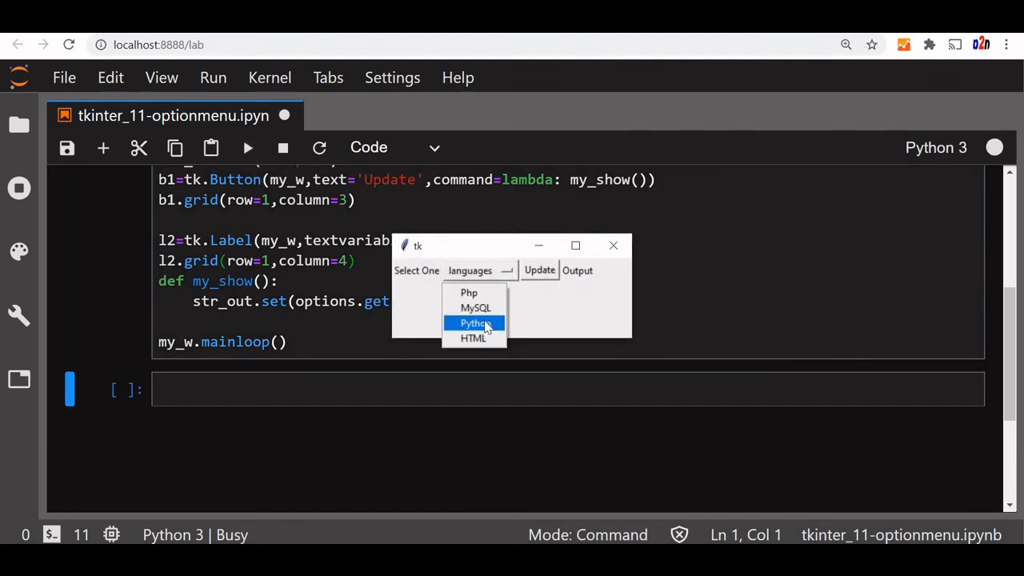
{"action": "left_click", "coordinate": [474, 323]}
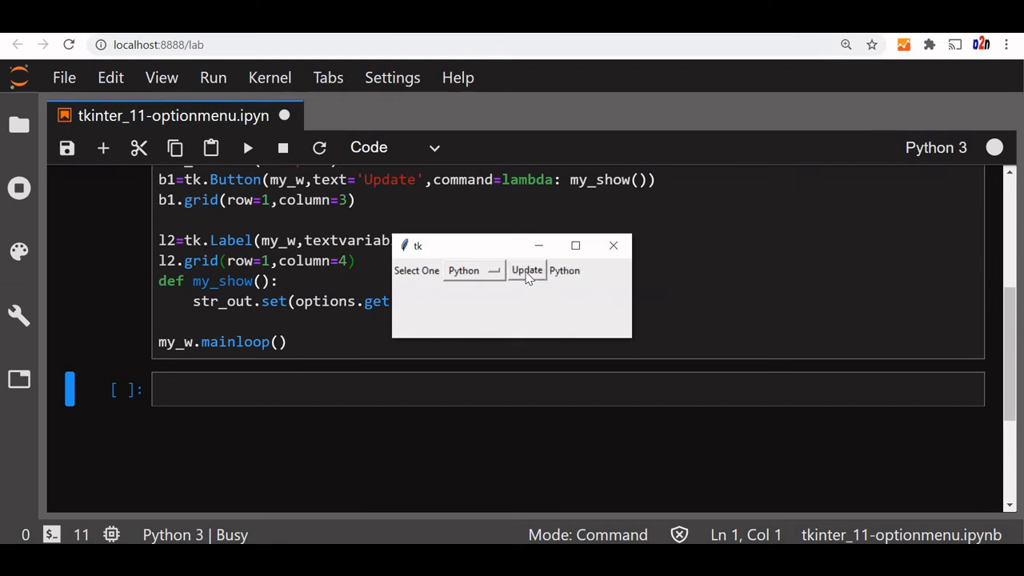
{"action": "mouse_move", "coordinate": [488, 275]}
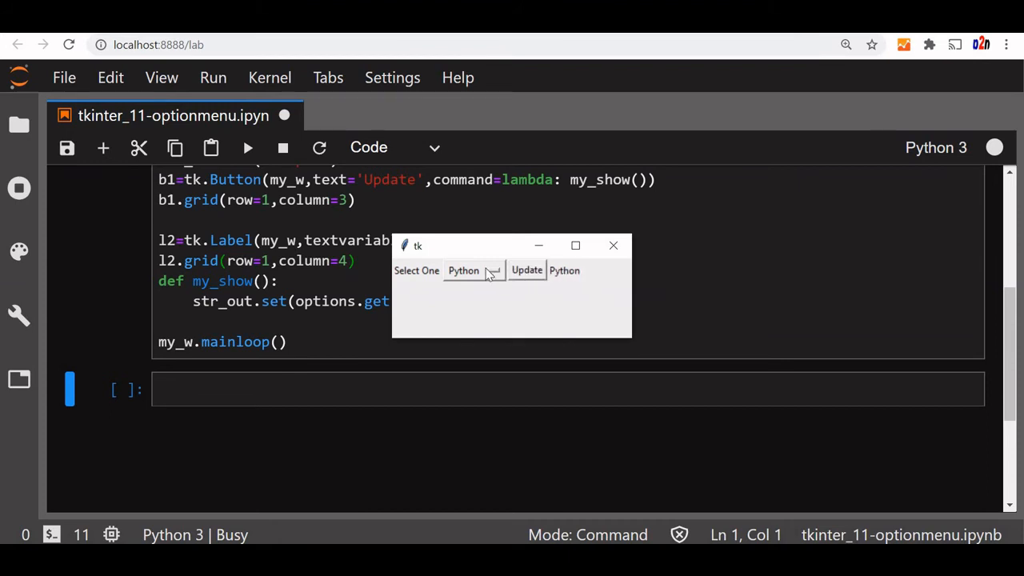
{"action": "left_click", "coordinate": [472, 269]}
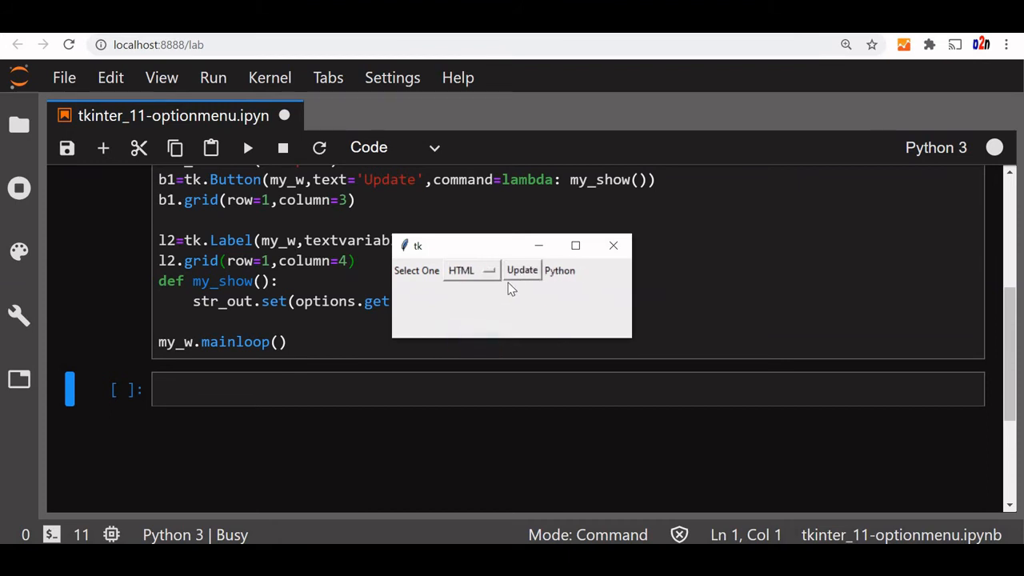
{"action": "left_click", "coordinate": [521, 269]}
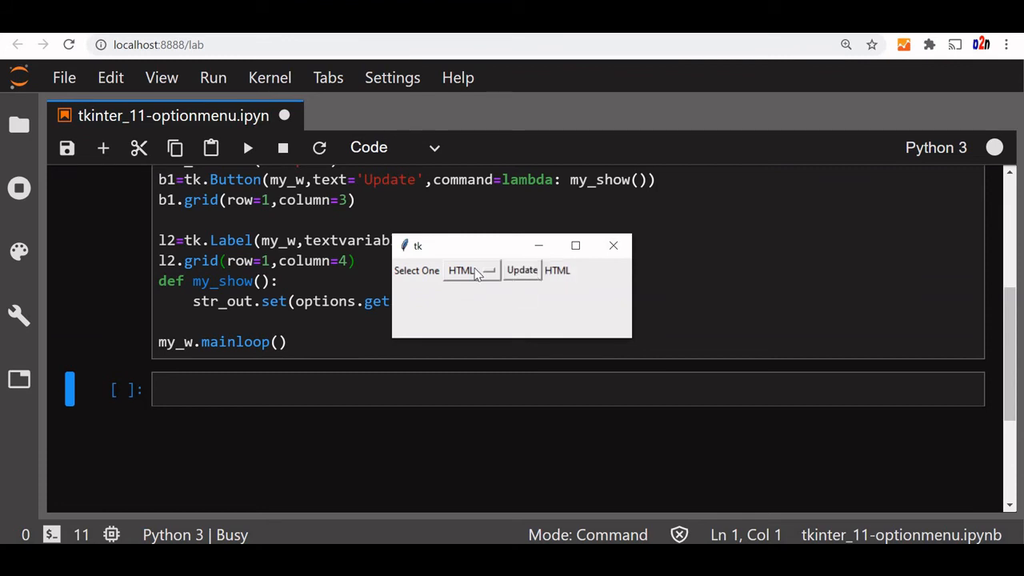
{"action": "left_click", "coordinate": [471, 269]}
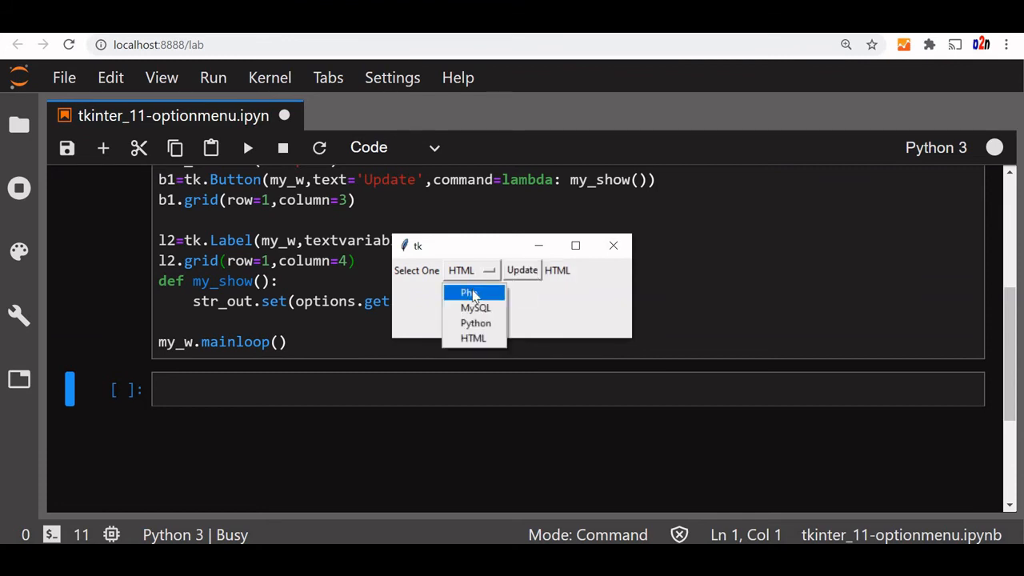
{"action": "left_click", "coordinate": [468, 291]}
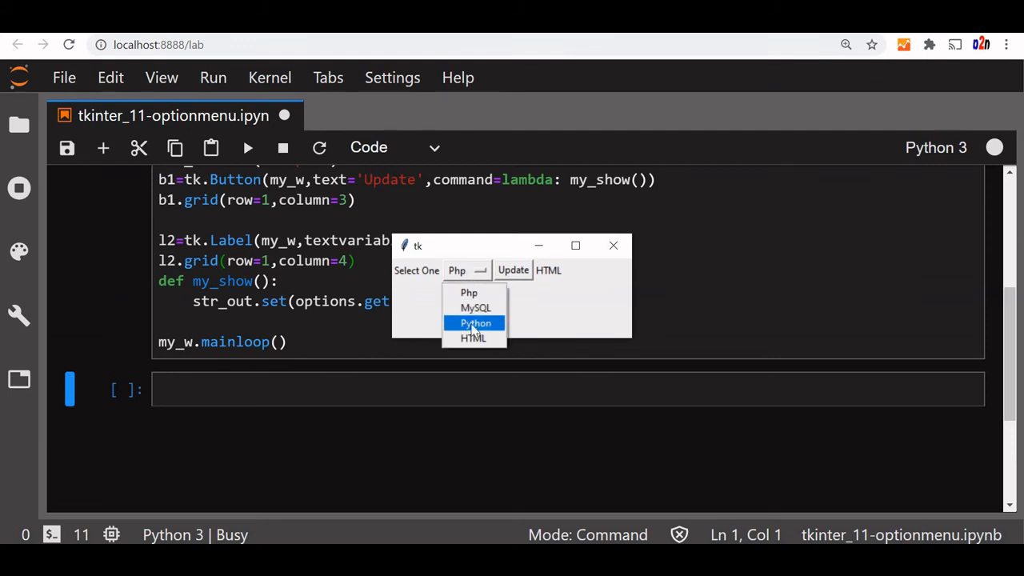
{"action": "left_click", "coordinate": [475, 323]}
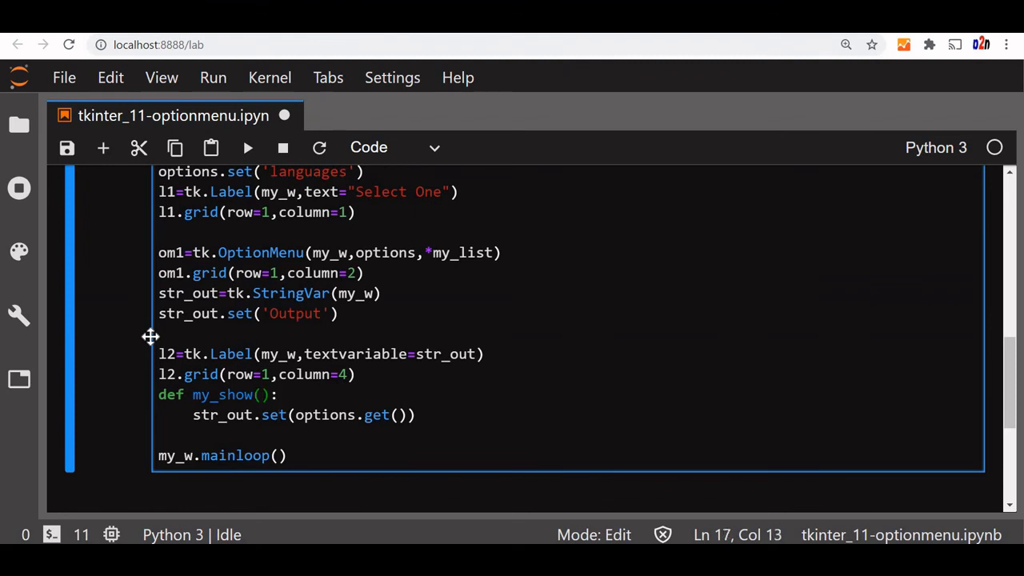
Change the signature to def my_show(*args): and start a new line below the body
{"action": "type", "text": "^"}
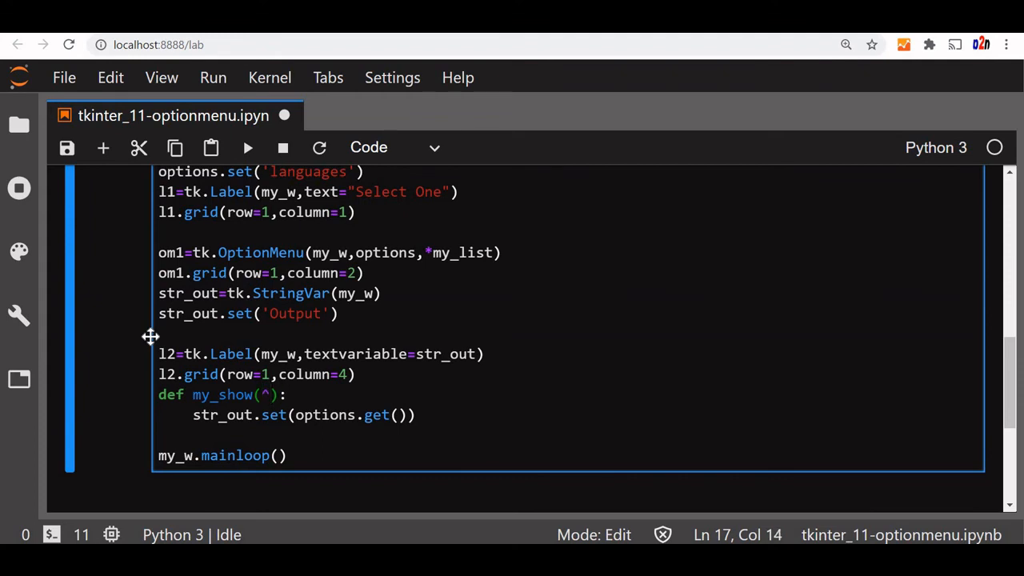
{"action": "type", "text": "a"}
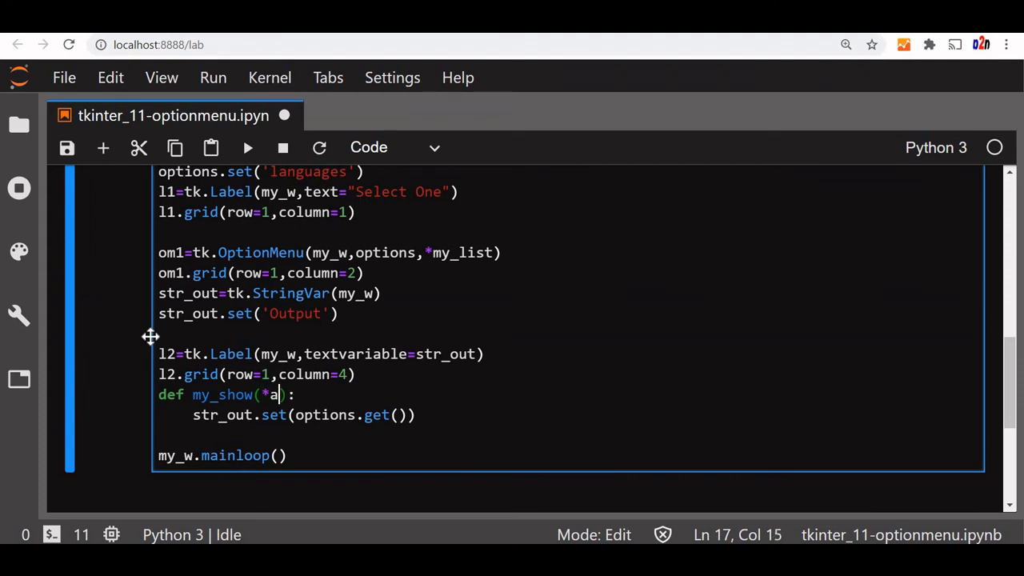
{"action": "type", "text": "rgs"}
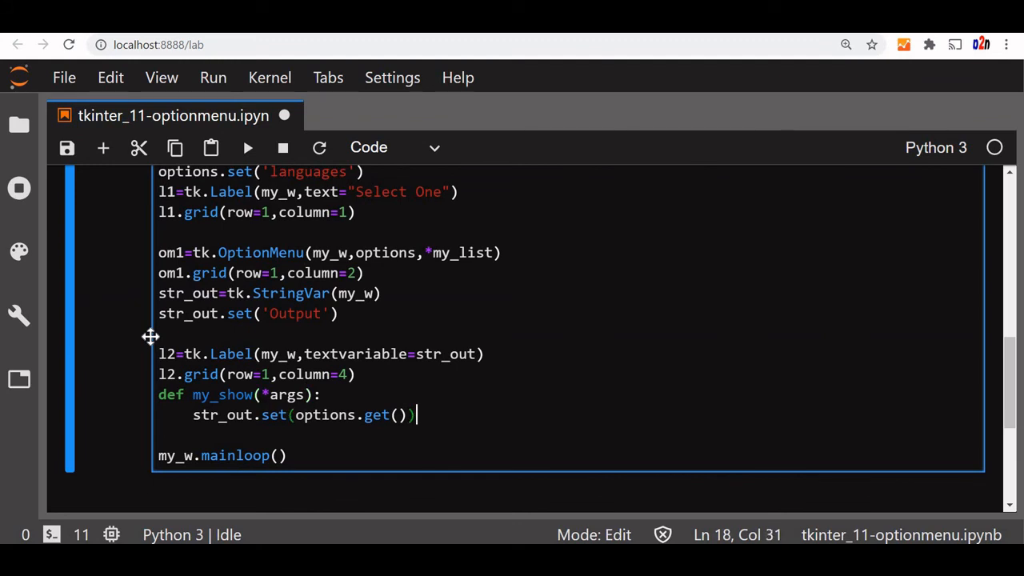
{"action": "key", "text": "enter"}
{"action": "type", "text": "options"}
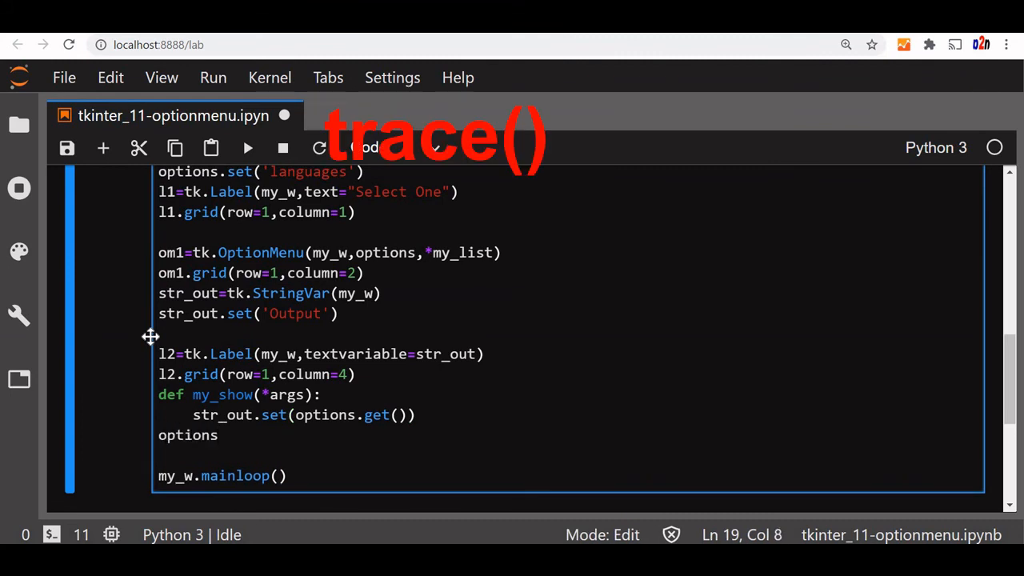
Add options.trace('w',my_show) so writing to options triggers my_show
{"action": "type", "text": ".trace"}
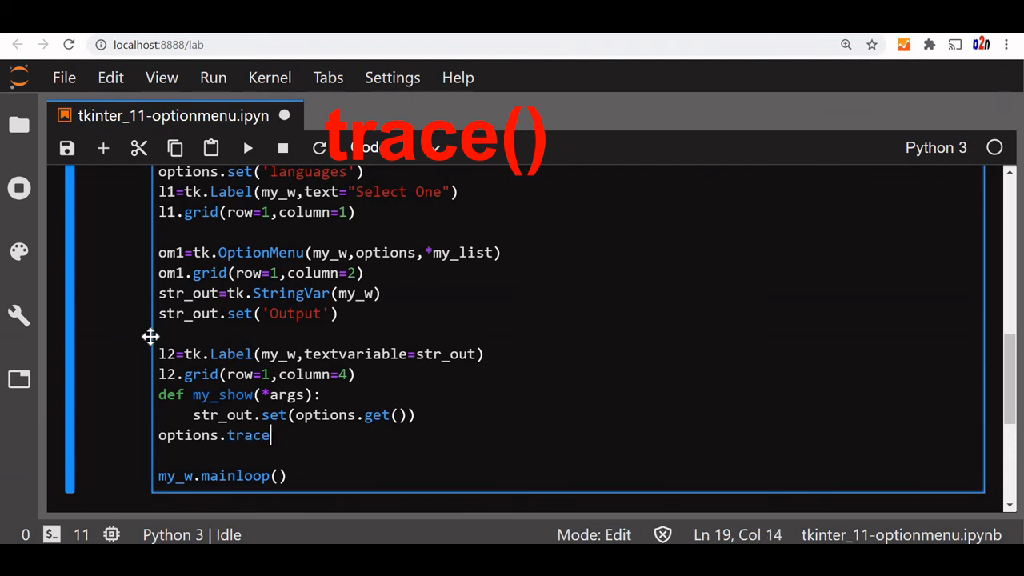
{"action": "type", "text": "("}
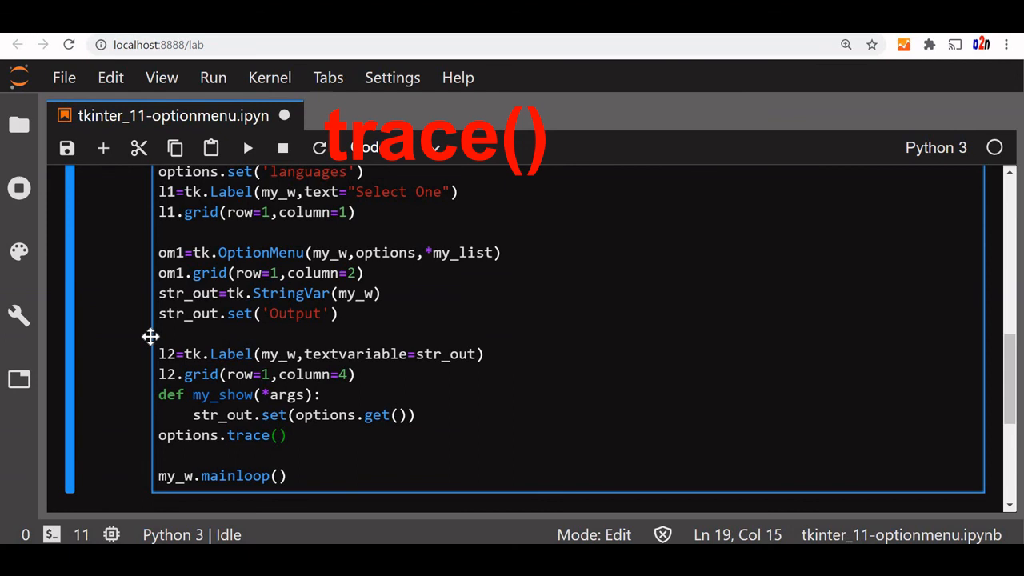
{"action": "type", "text": "'w'"}
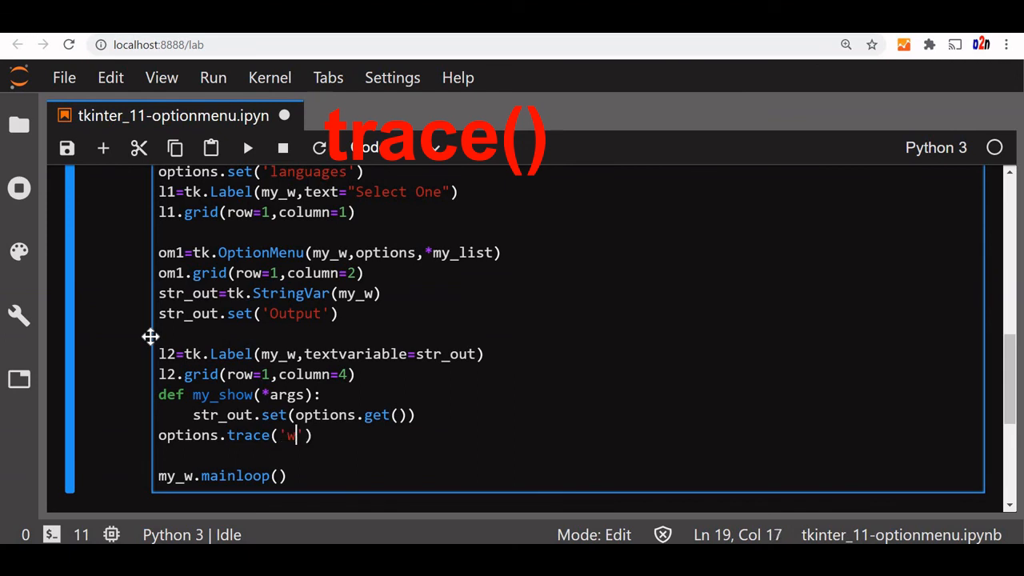
{"action": "type", "text": "'"}
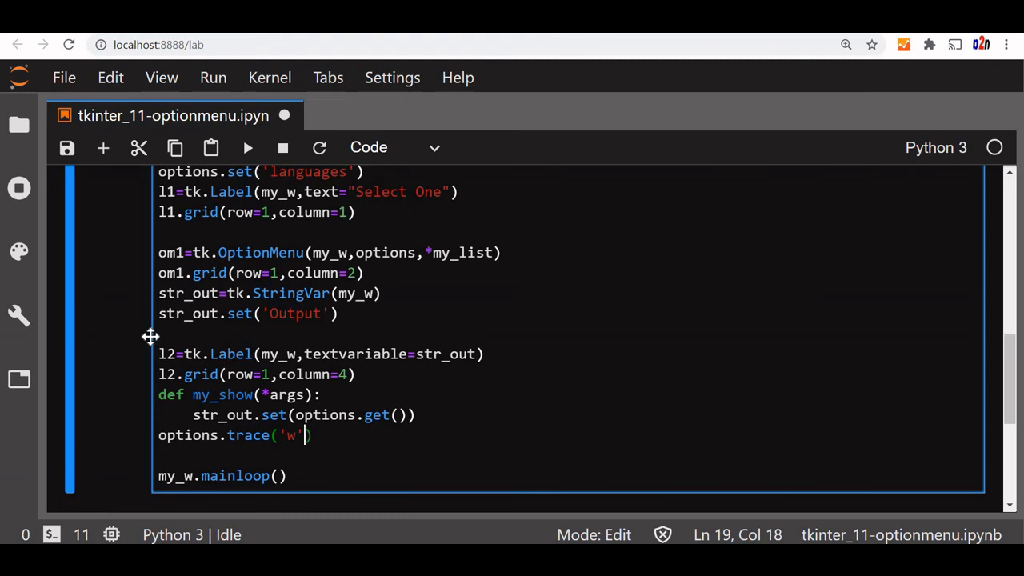
{"action": "type", "text": ",my_sh"}
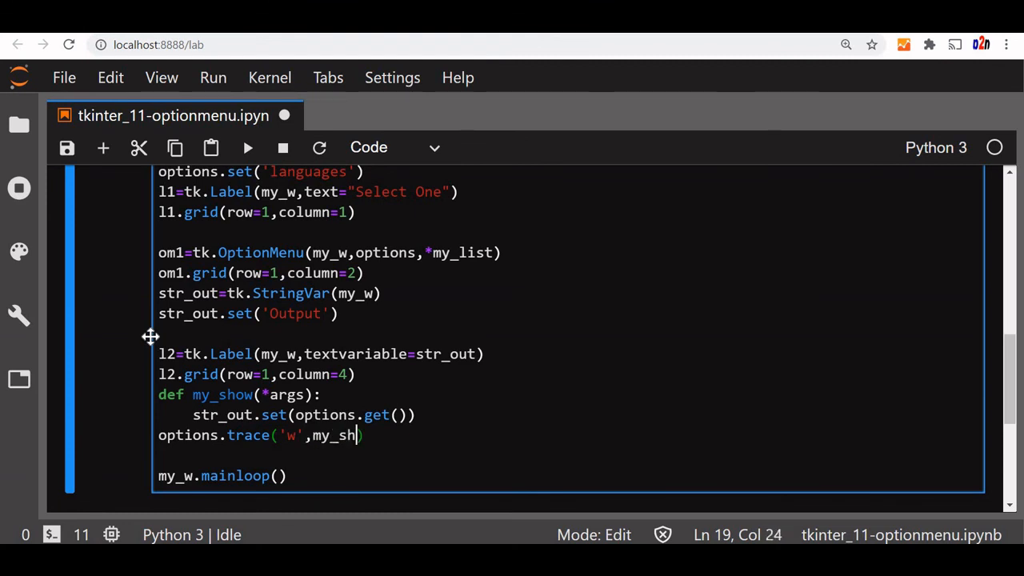
{"action": "type", "text": "ow"}
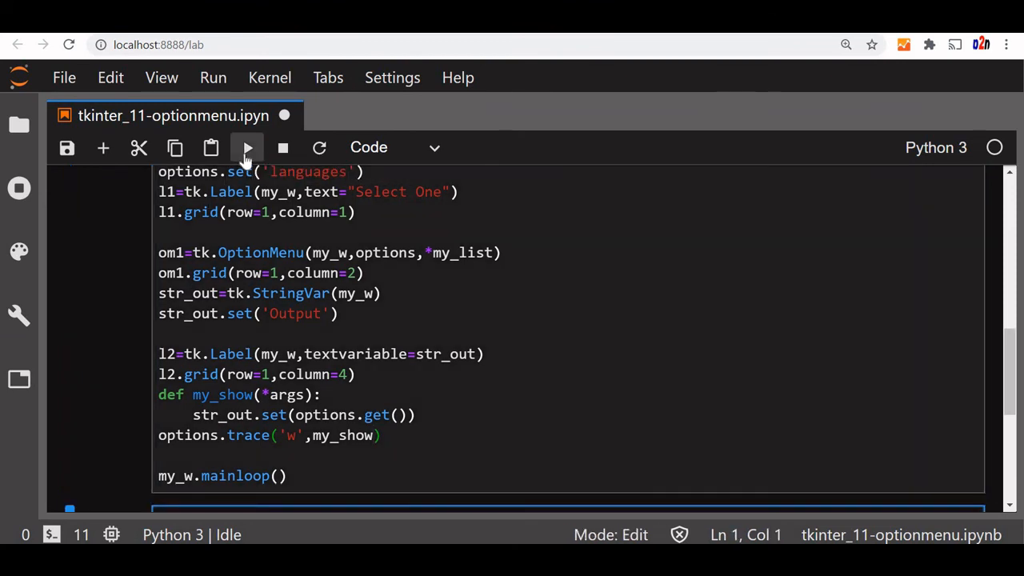
Rerun the cell and pick Python, MySQL, then HTML, watching the label update each time
{"action": "left_click", "coordinate": [246, 147]}
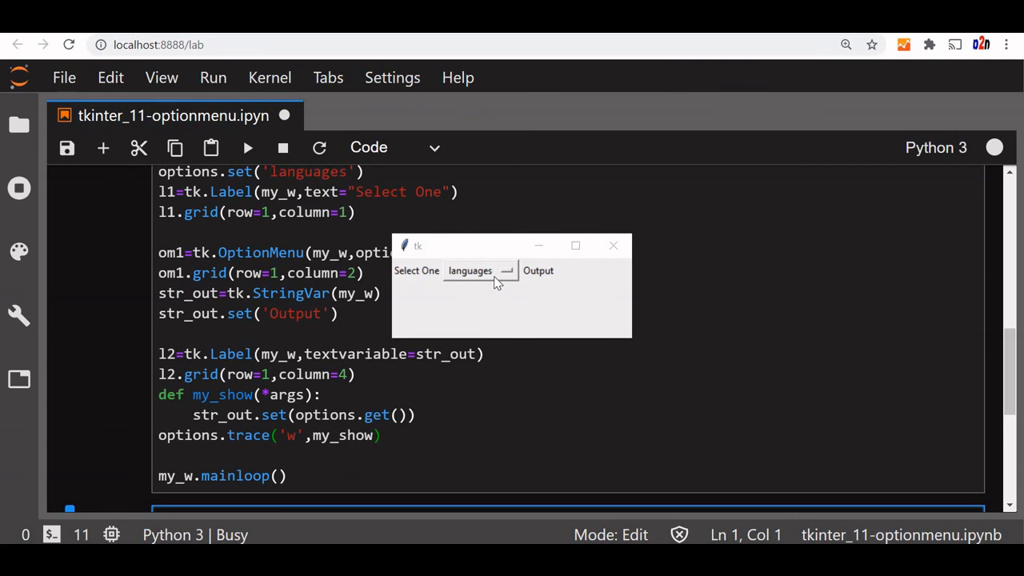
{"action": "left_click", "coordinate": [480, 271]}
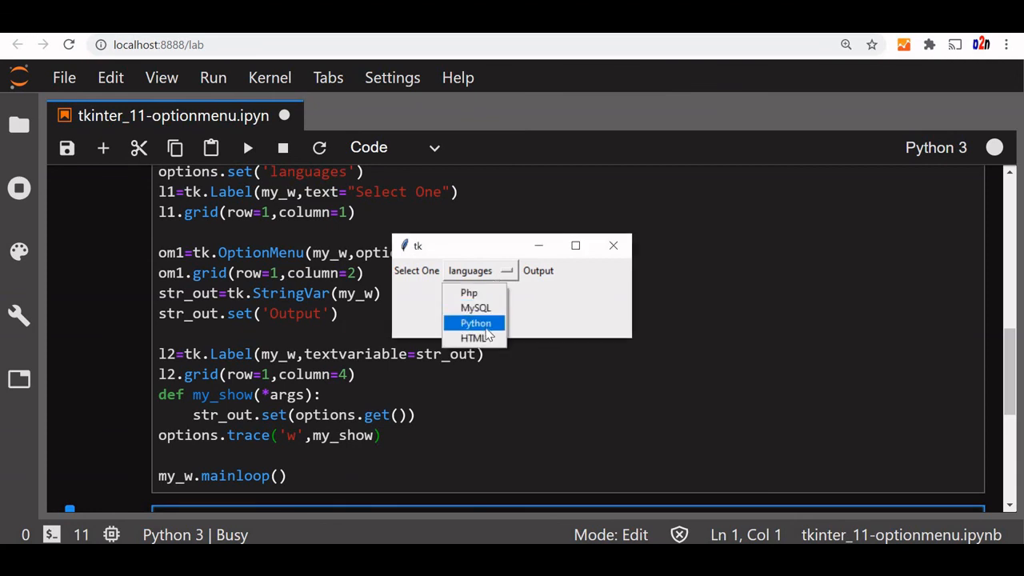
{"action": "left_click", "coordinate": [475, 323]}
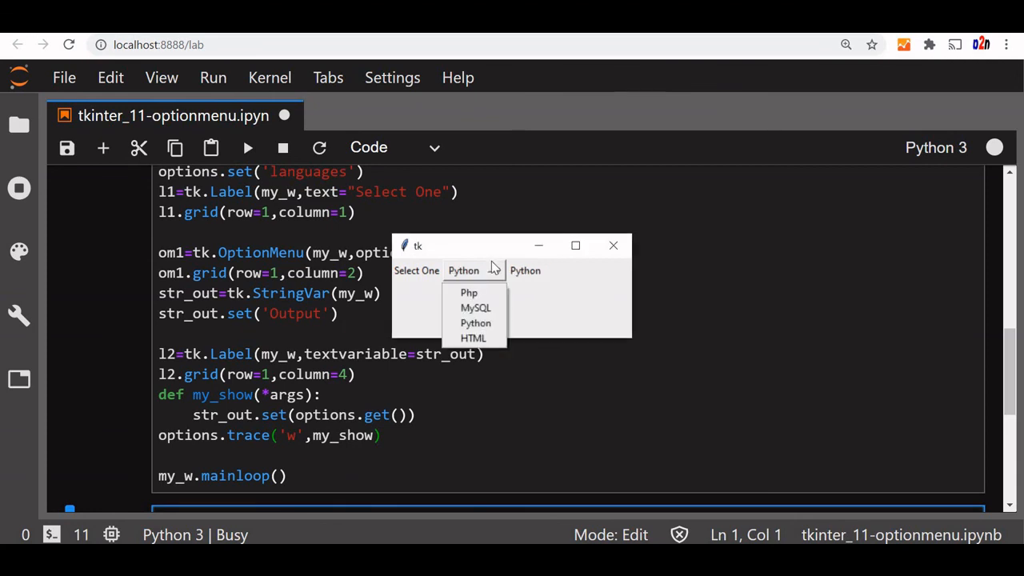
{"action": "left_click", "coordinate": [475, 307]}
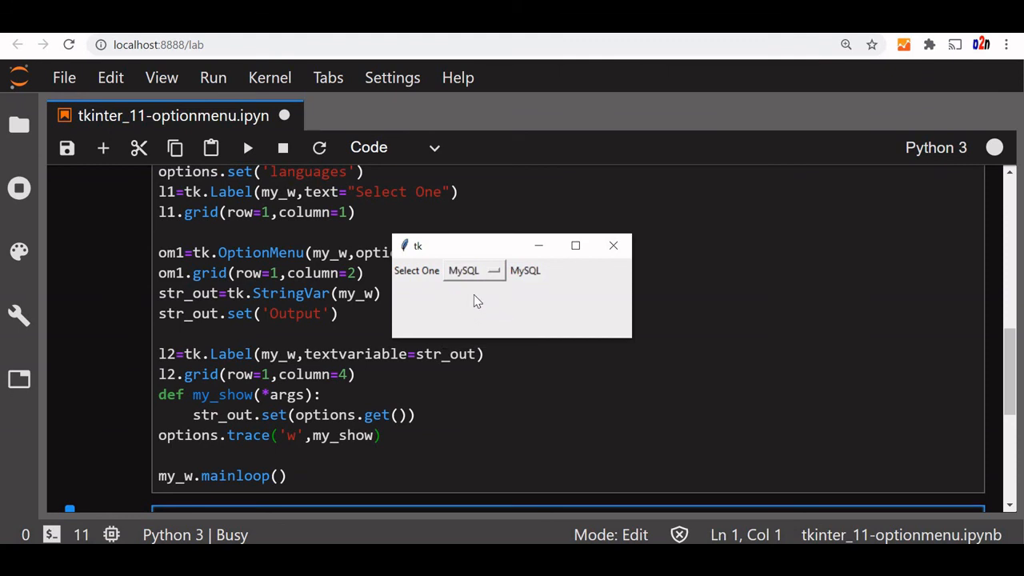
{"action": "left_click", "coordinate": [473, 268]}
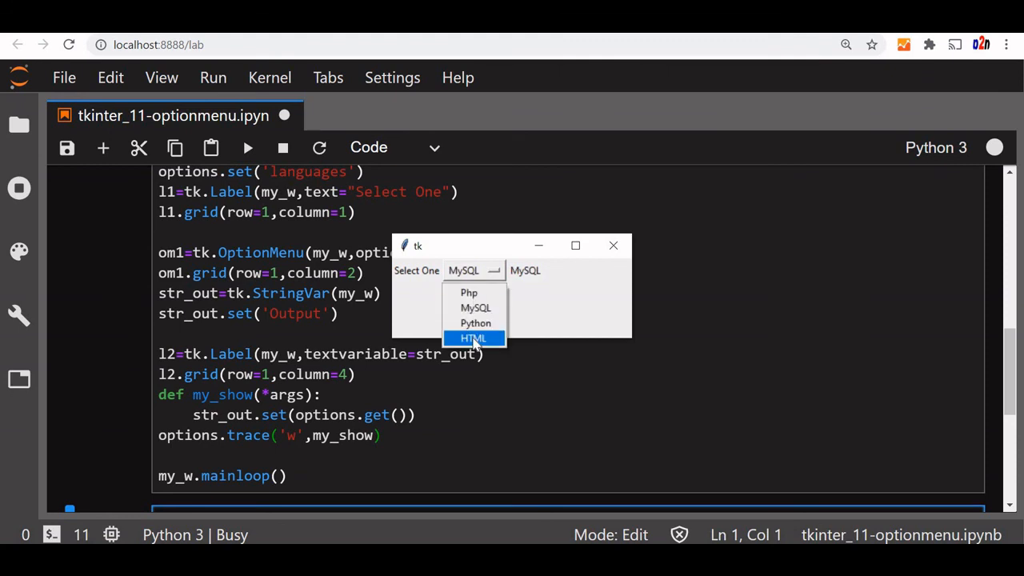
{"action": "left_click", "coordinate": [474, 337]}
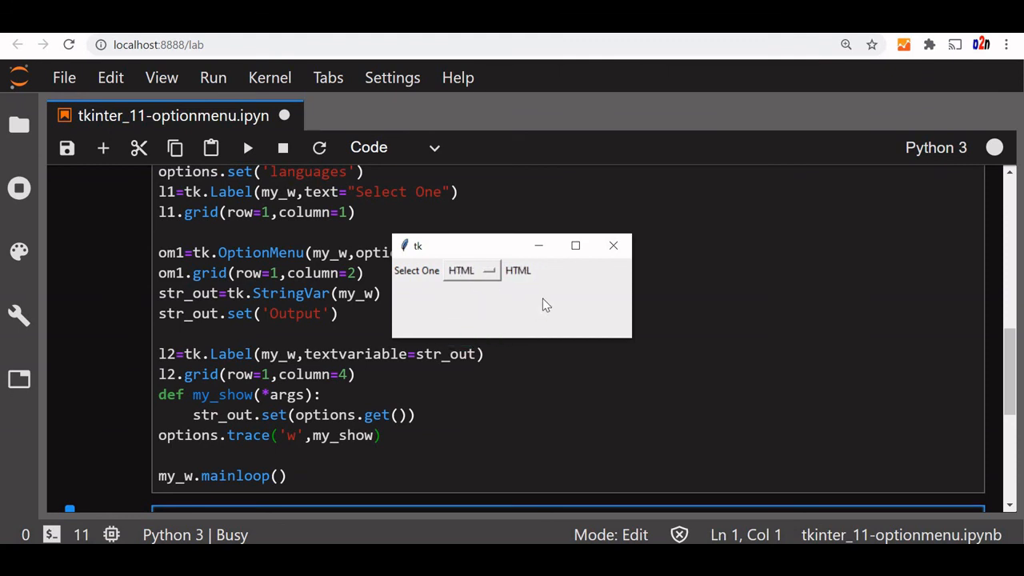